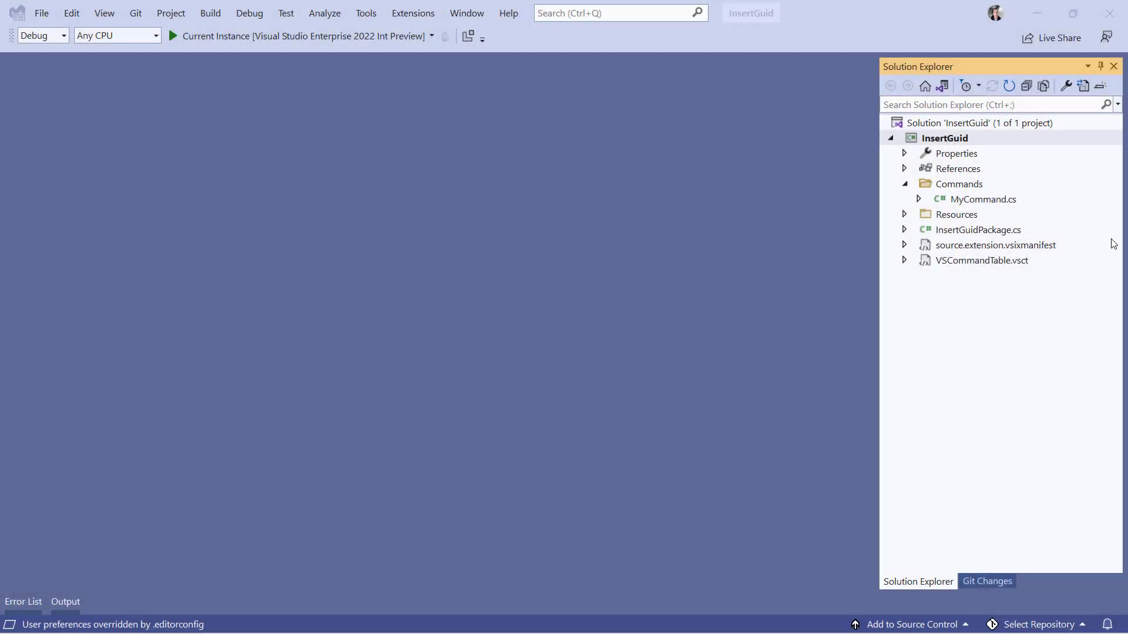
- Add an Options Page (Community) item named General.cs to the InsertGuid project
right_click(944, 139)
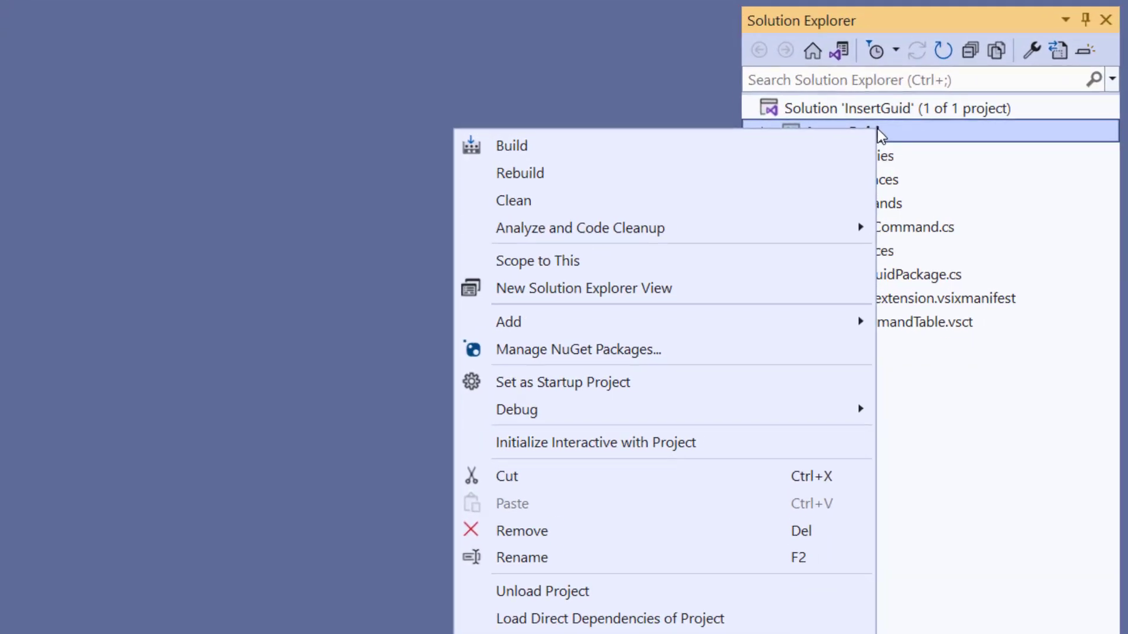
left_click(507, 322)
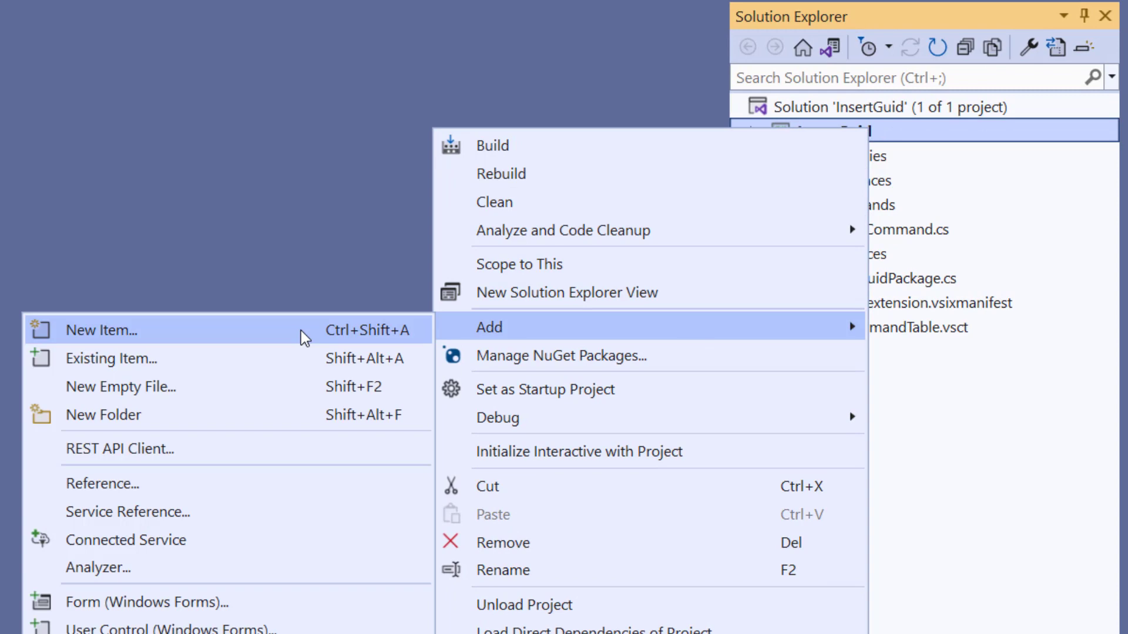
left_click(101, 330)
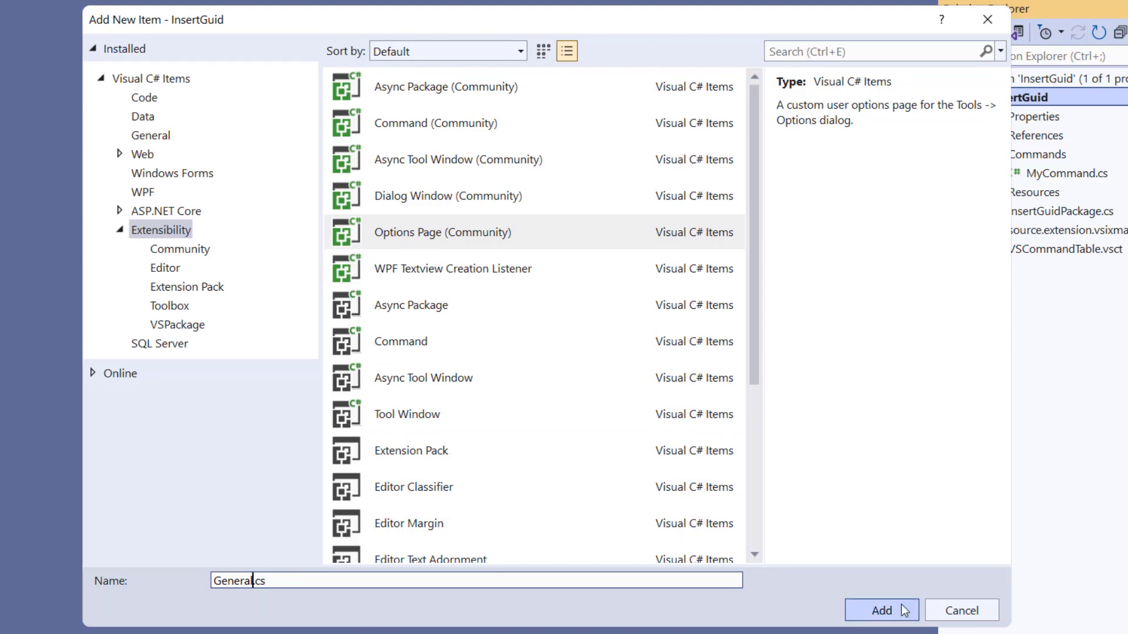
left_click(879, 611)
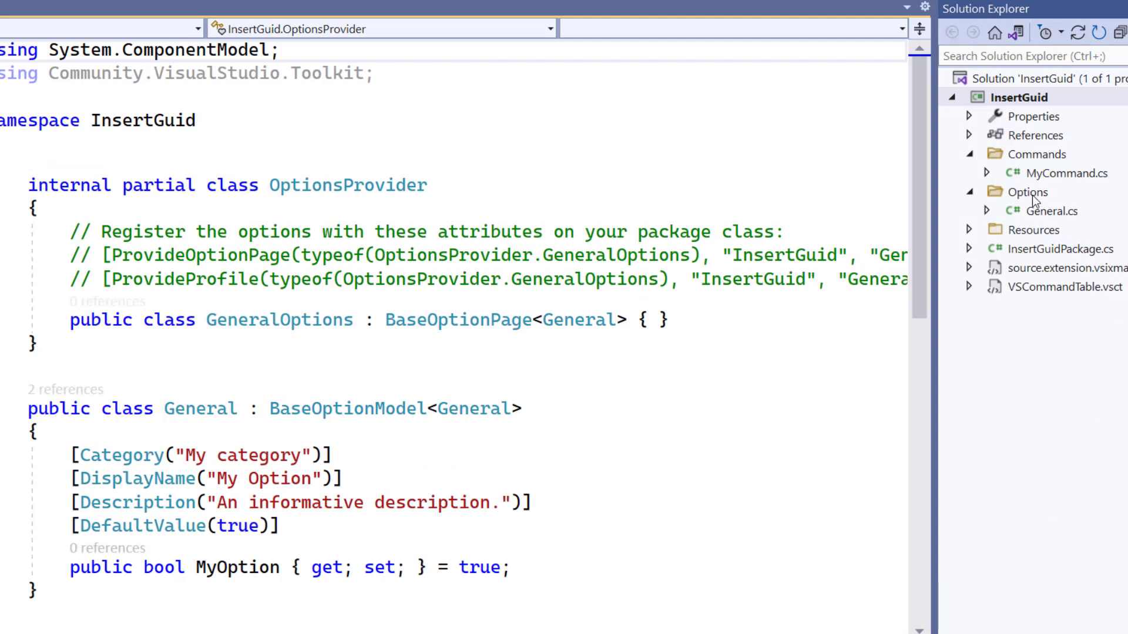
left_click(1055, 210)
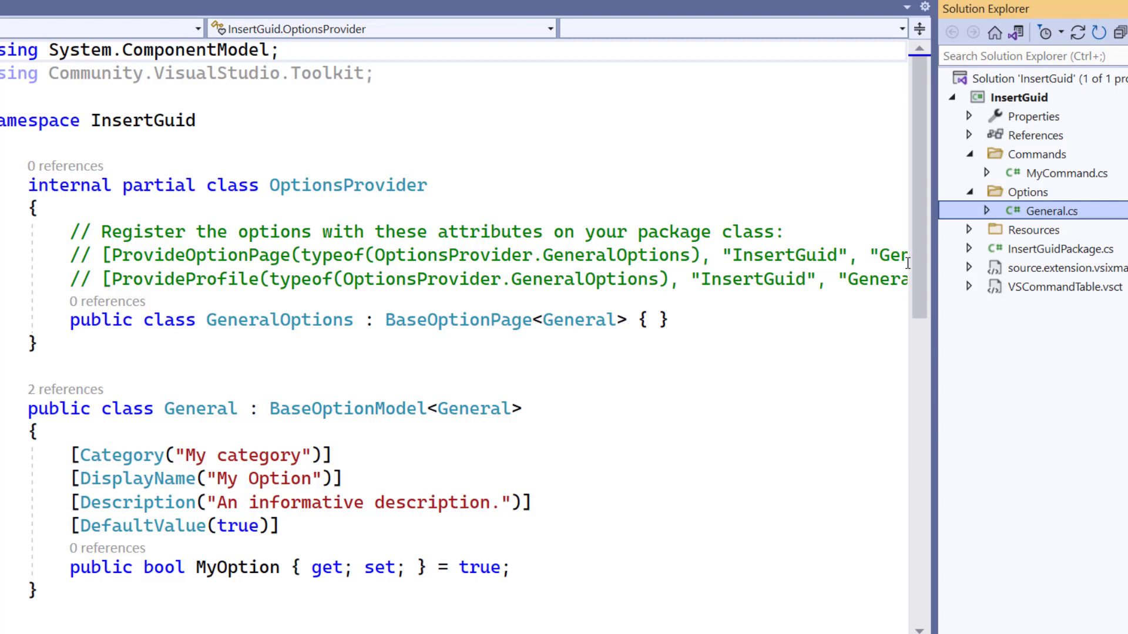
scroll("up", 3)
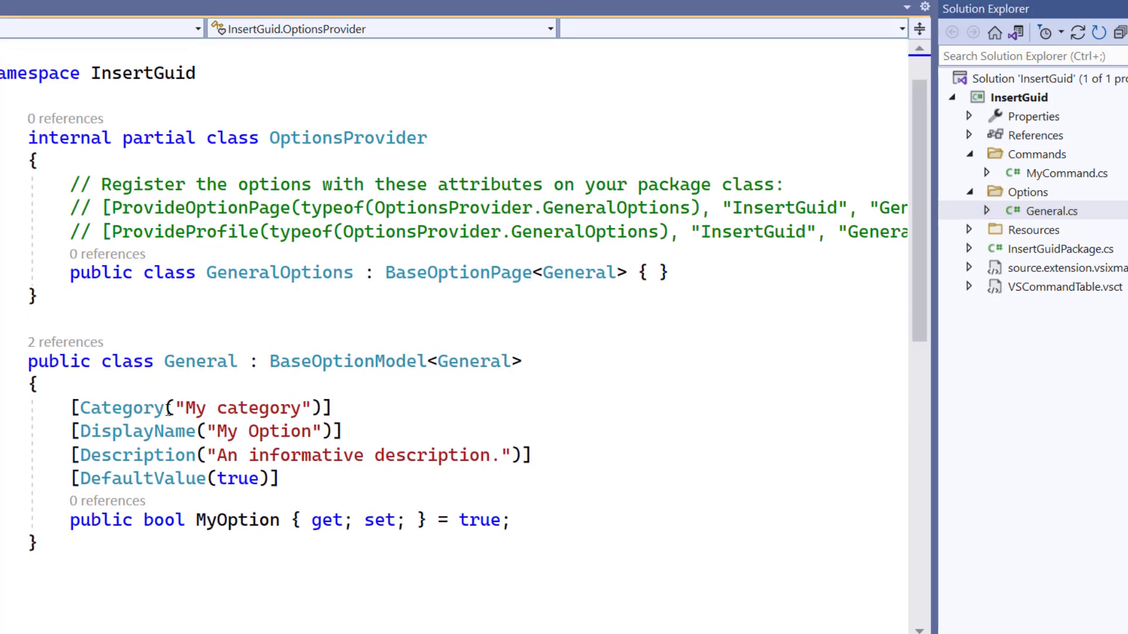
mouse_move(508, 431)
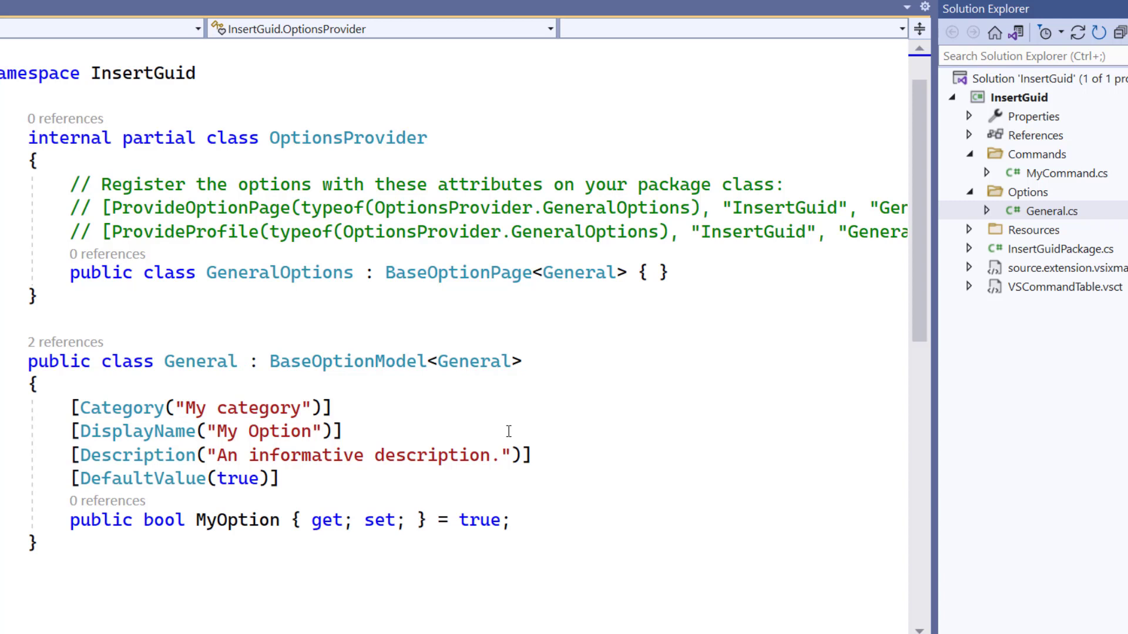
mouse_move(283, 498)
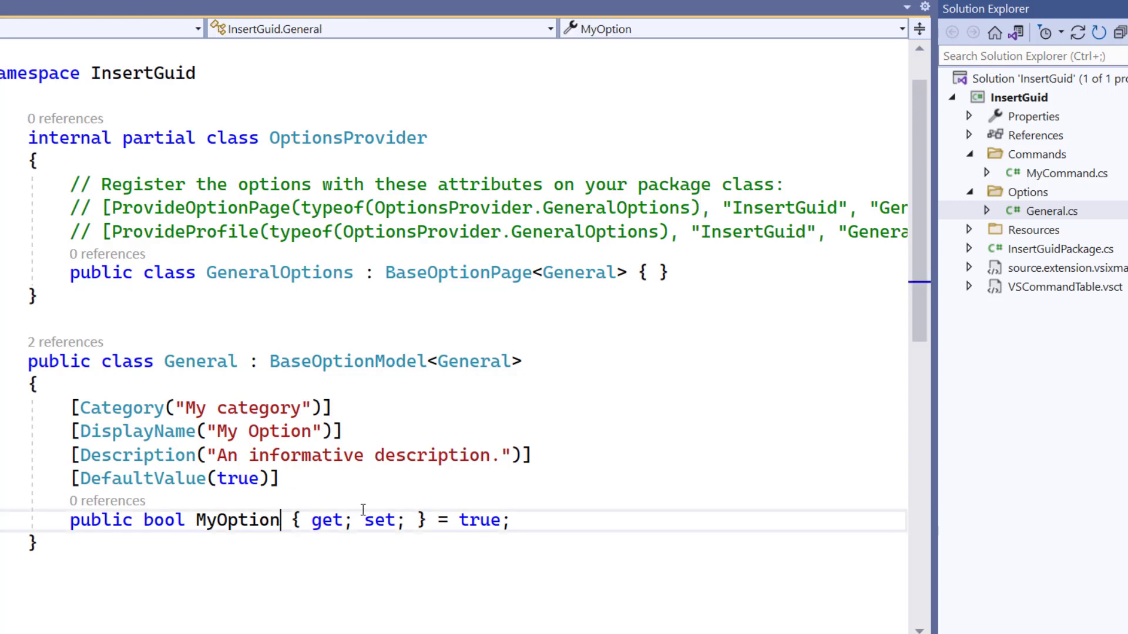
- Rename MyOption to UseUpperCase and change its Category attribute to "General"
double_click(235, 521)
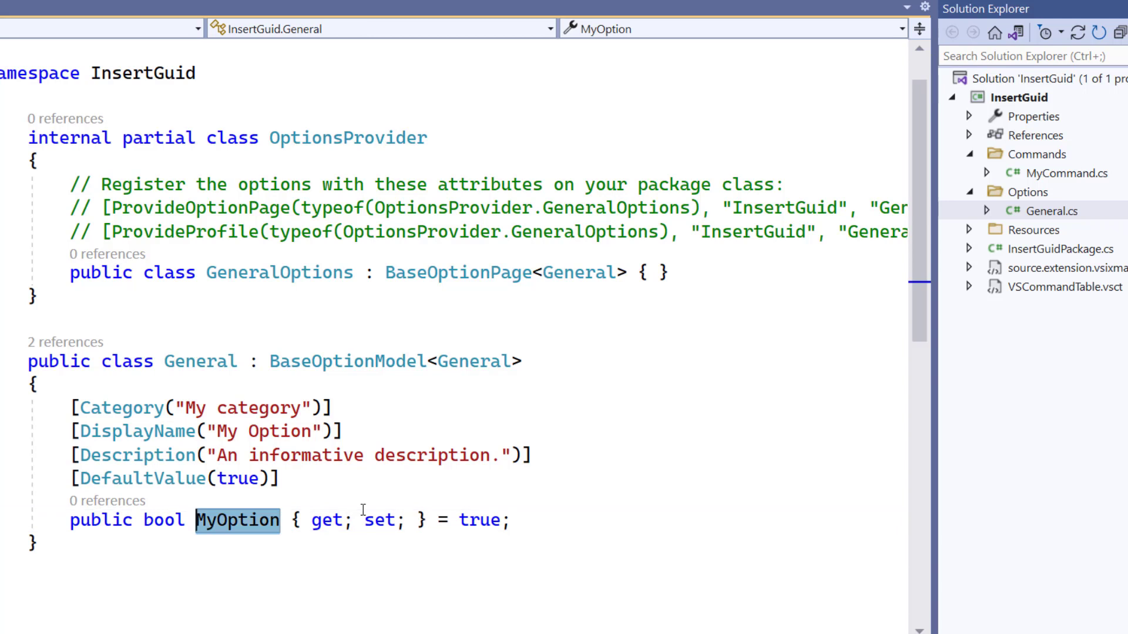
type("UpperCase")
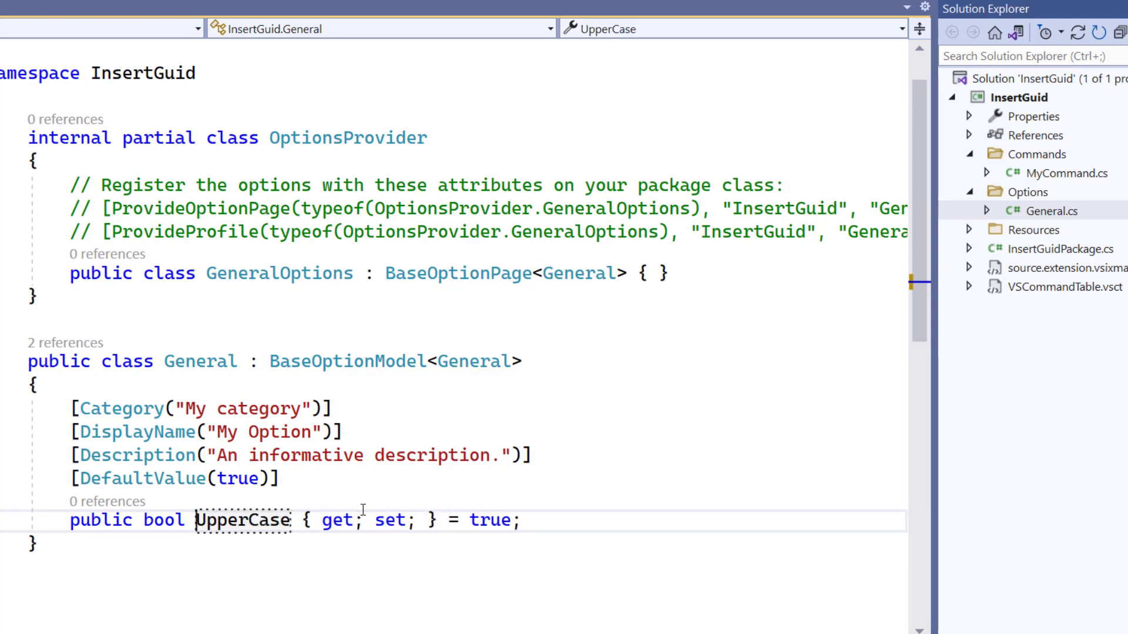
type("Use")
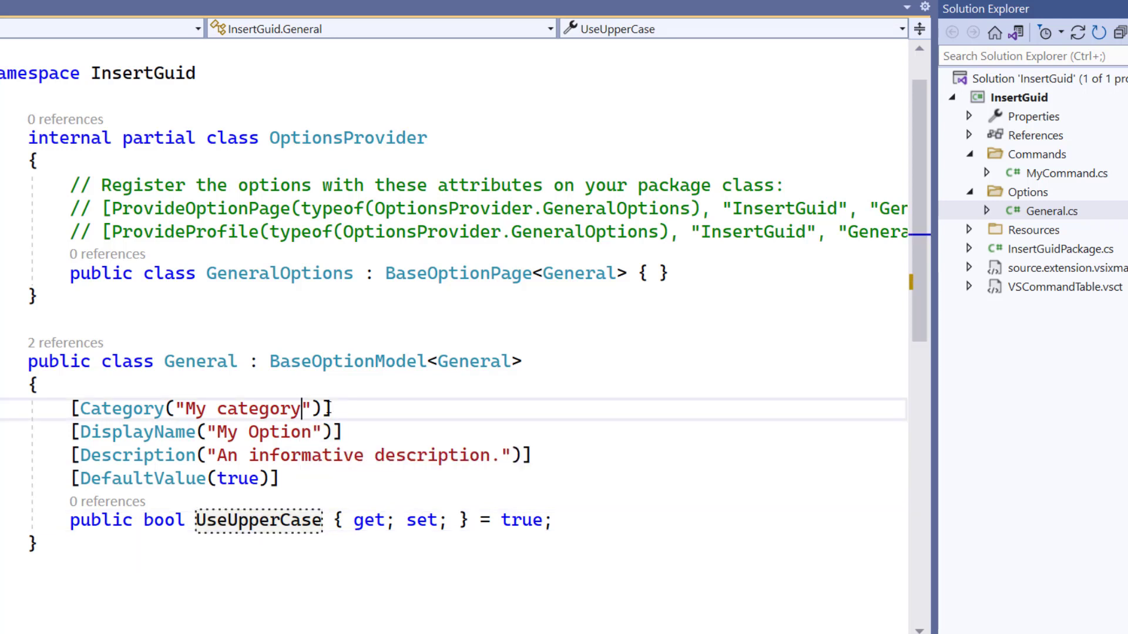
type("Gebera")
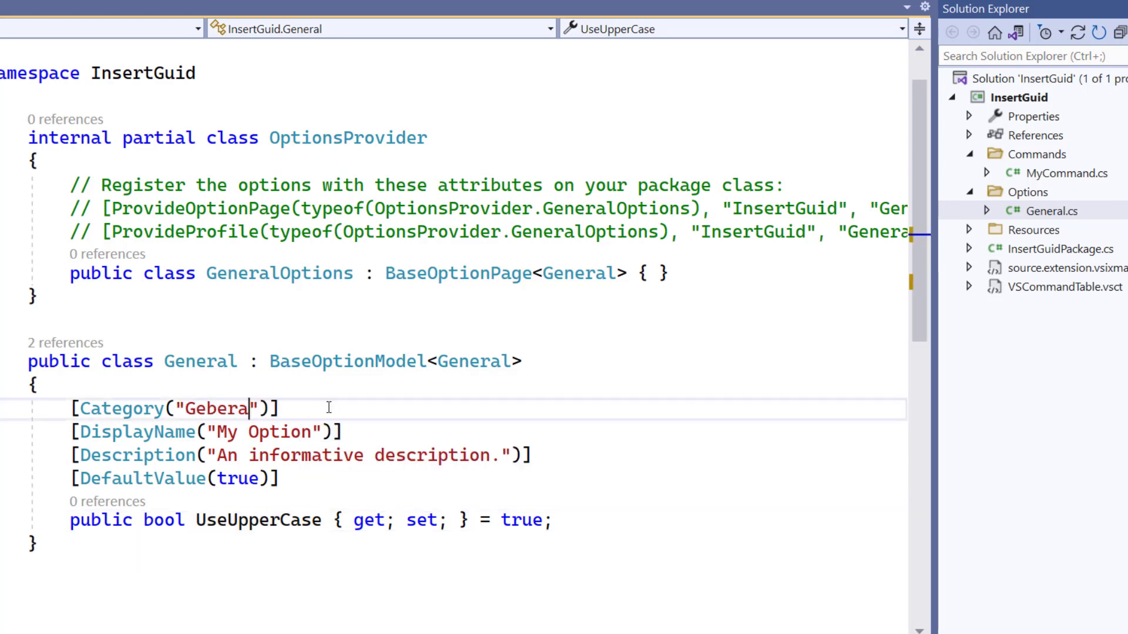
type("General")
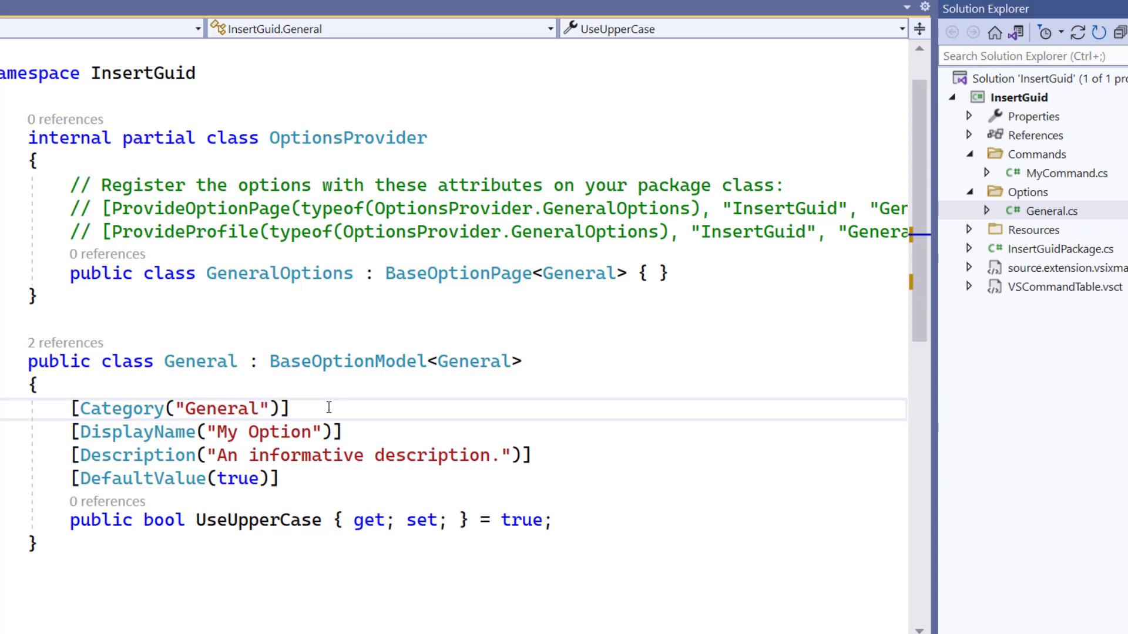
- Set DisplayName to "Use upper case" and Description to "Determines if the inserted guid should be upper case."
double_click(263, 433)
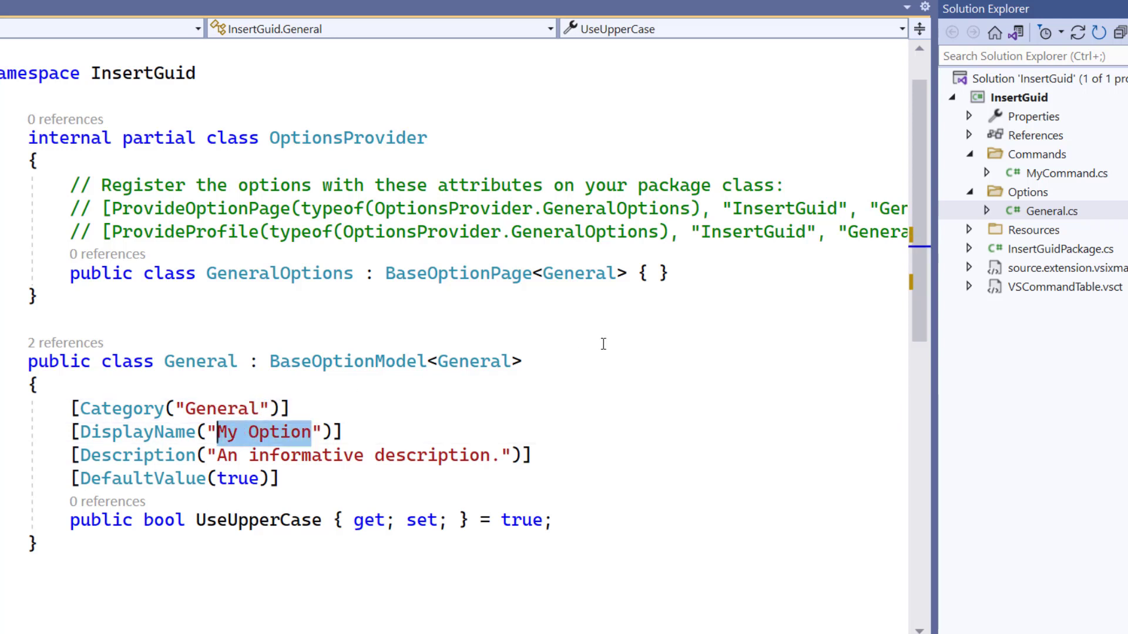
type("Use u")
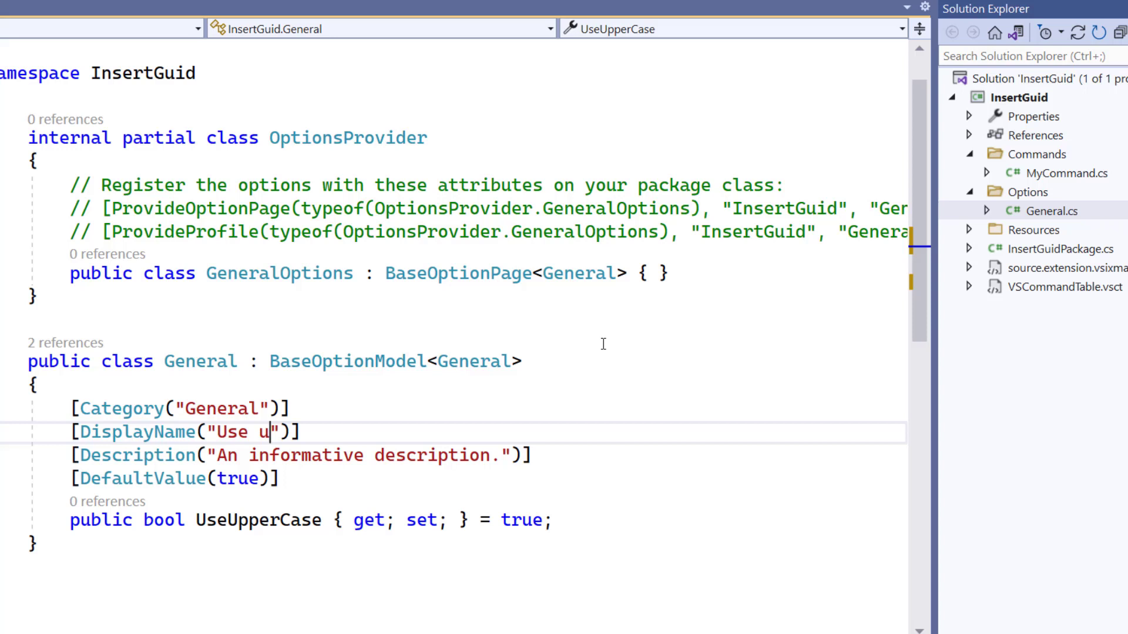
type("pper case")
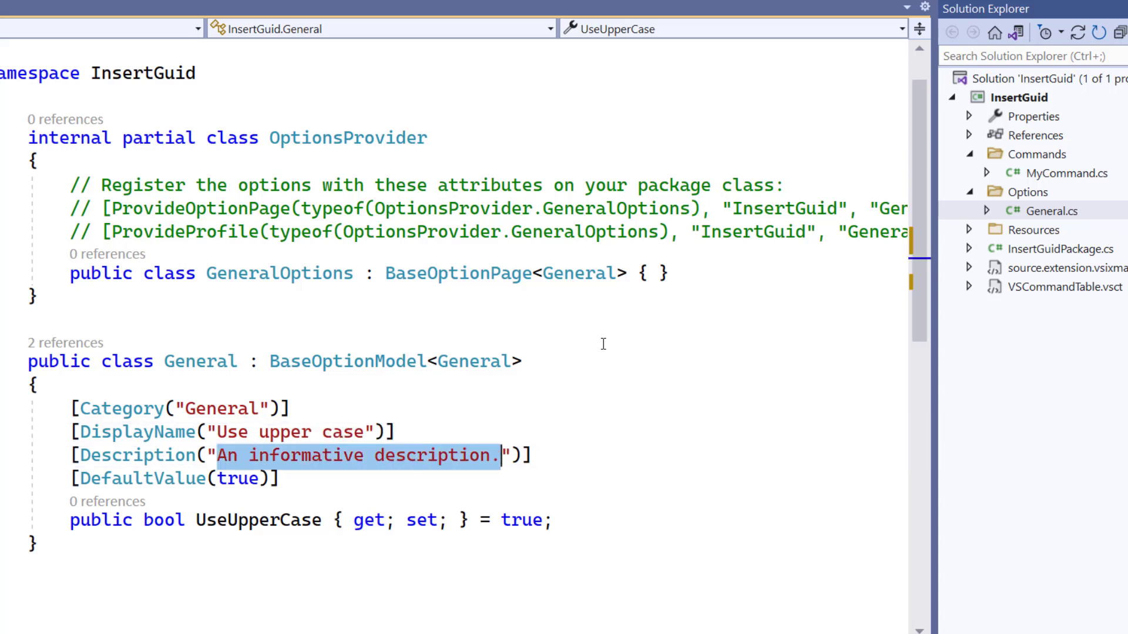
type("Determines")
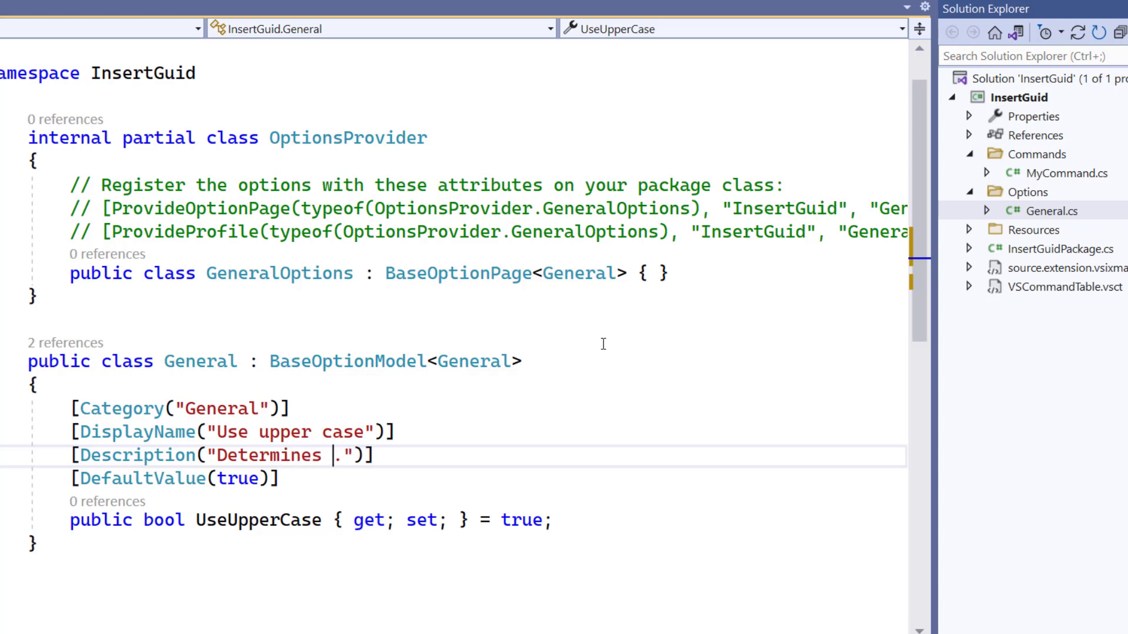
type("if the ins")
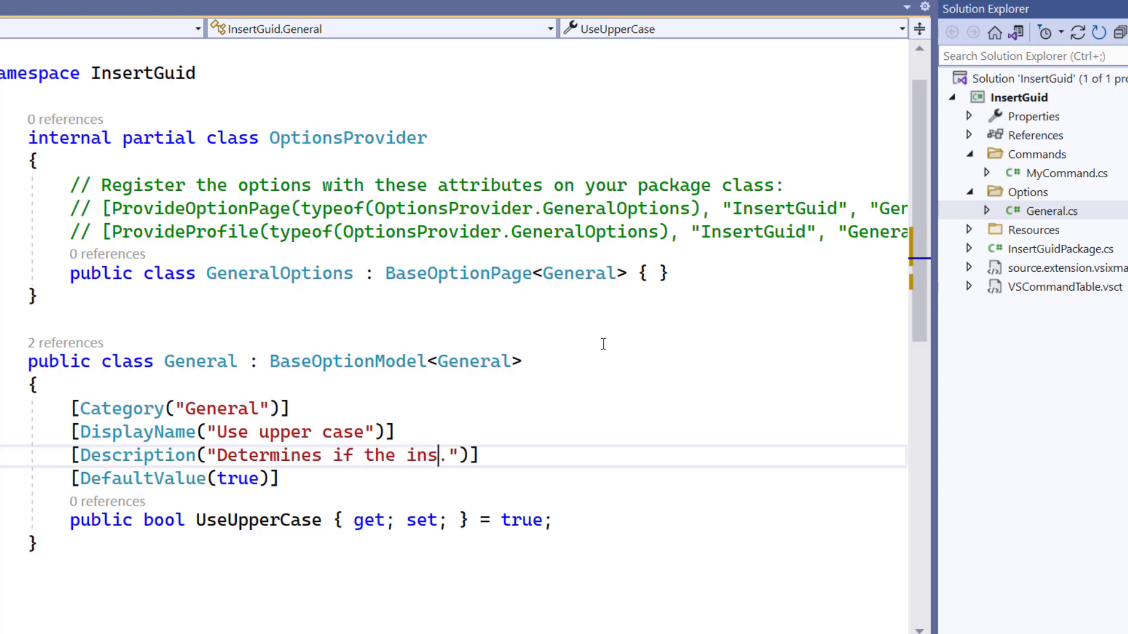
type("erted guid should be upper")
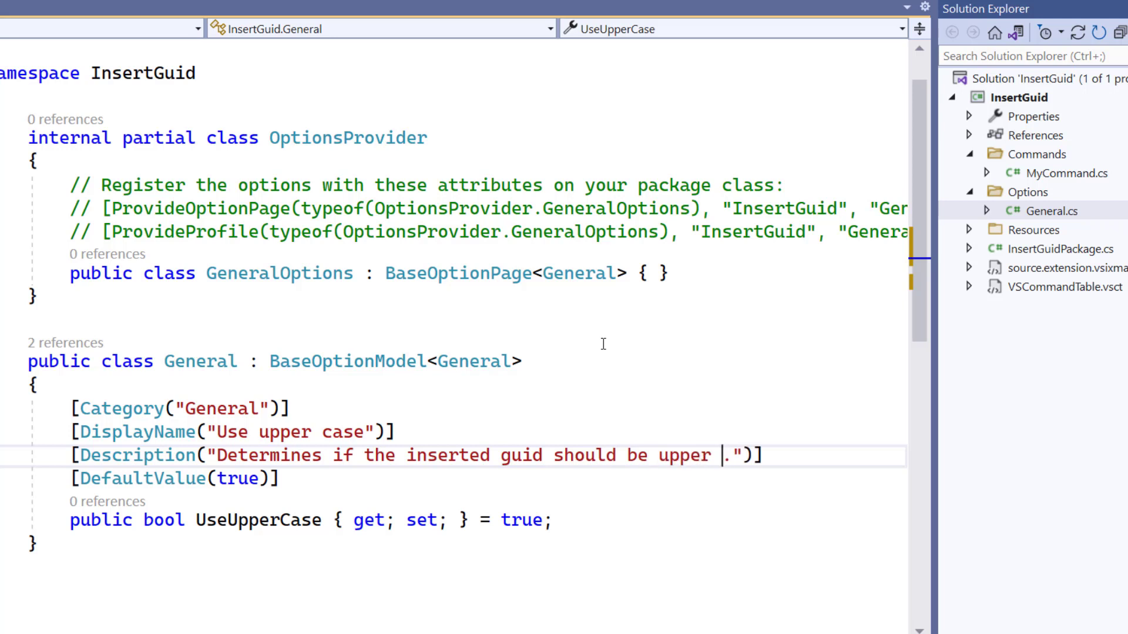
type("case")
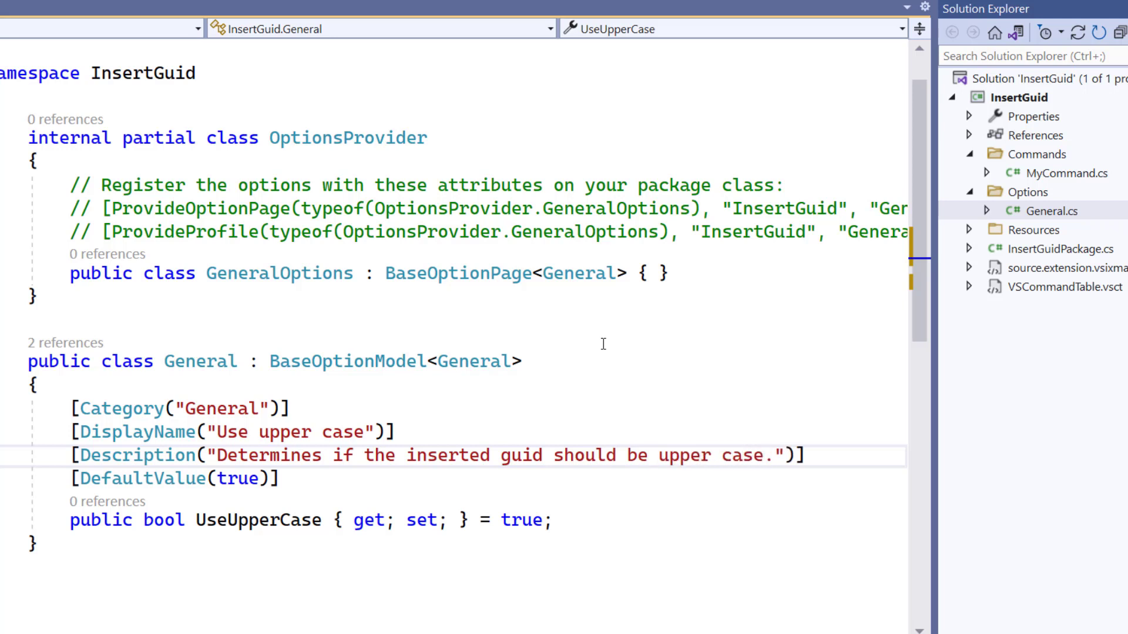
- Set DefaultValue to false and remove the "= true" initializer from UseUpperCase
type("false")
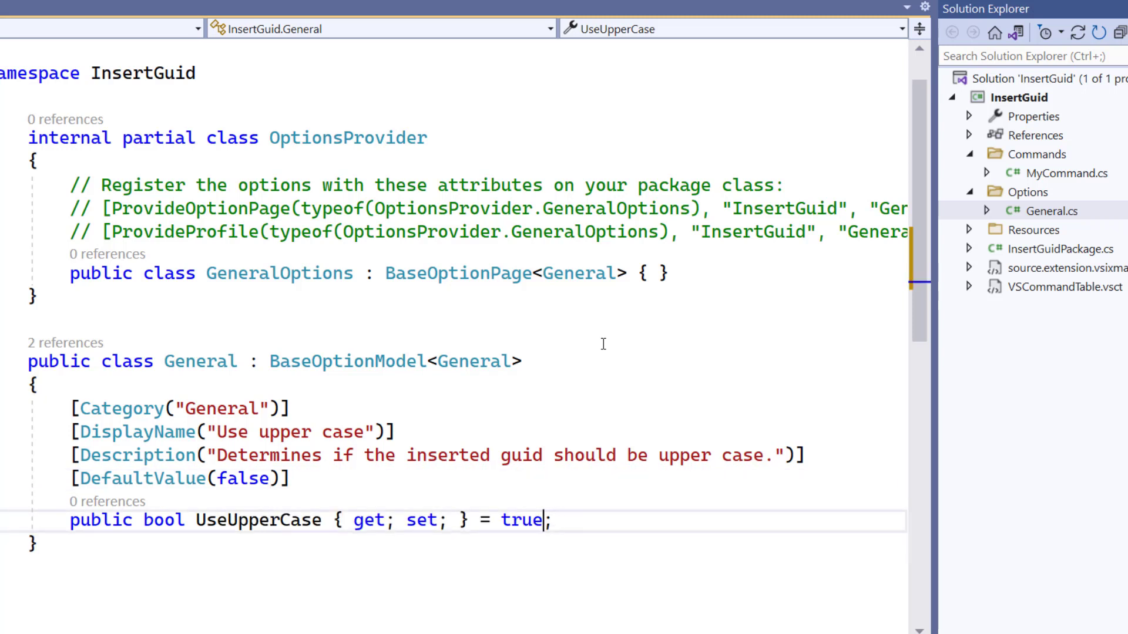
key("Backspace")
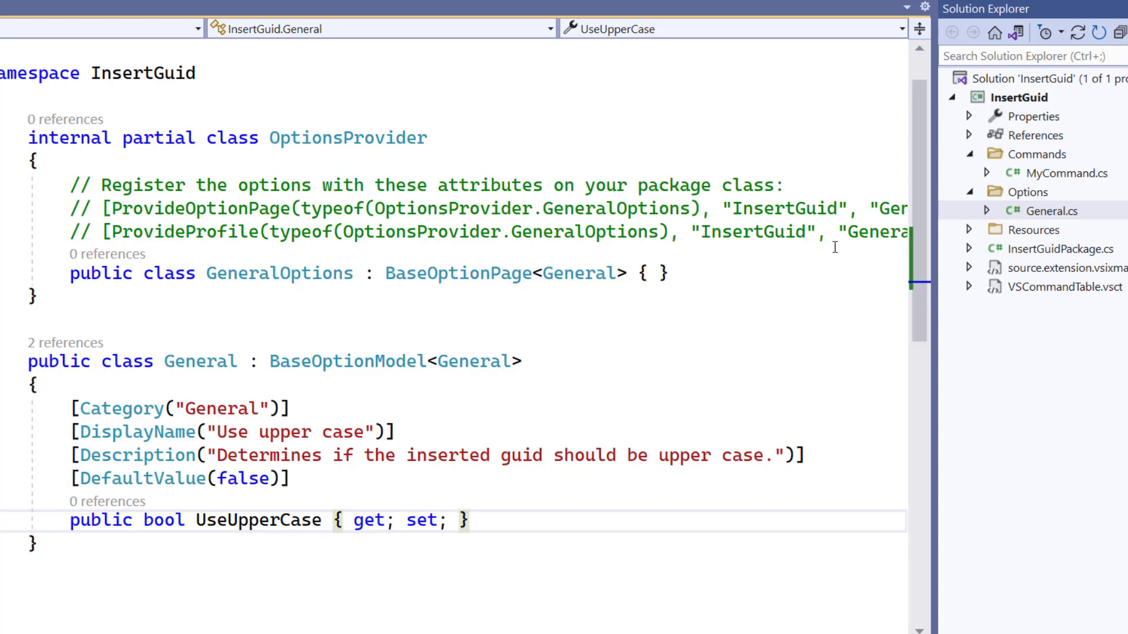
- In MyCommand.cs, add 'var options = await General.GetLiveInstanceAsync();' after the guid line
left_click(1065, 173)
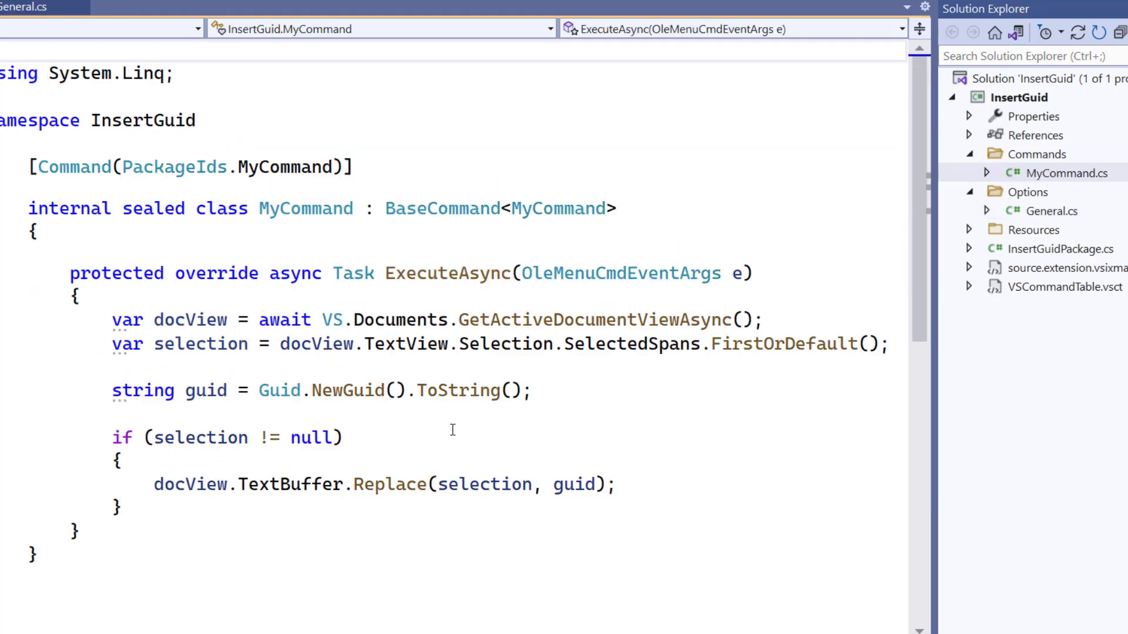
left_click(576, 390)
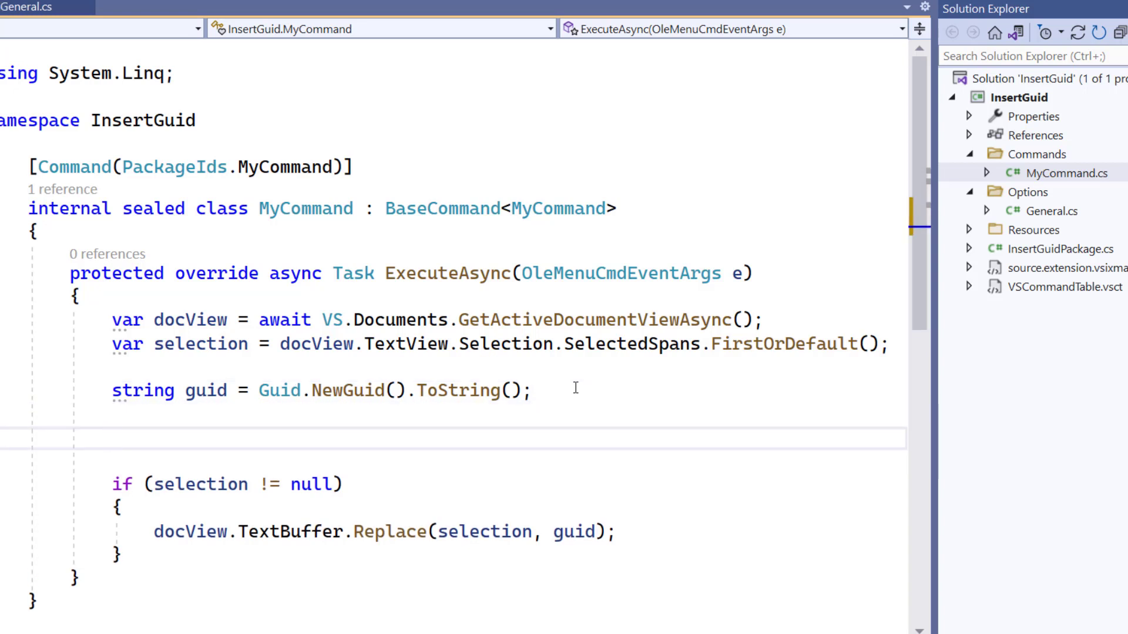
left_click(115, 438)
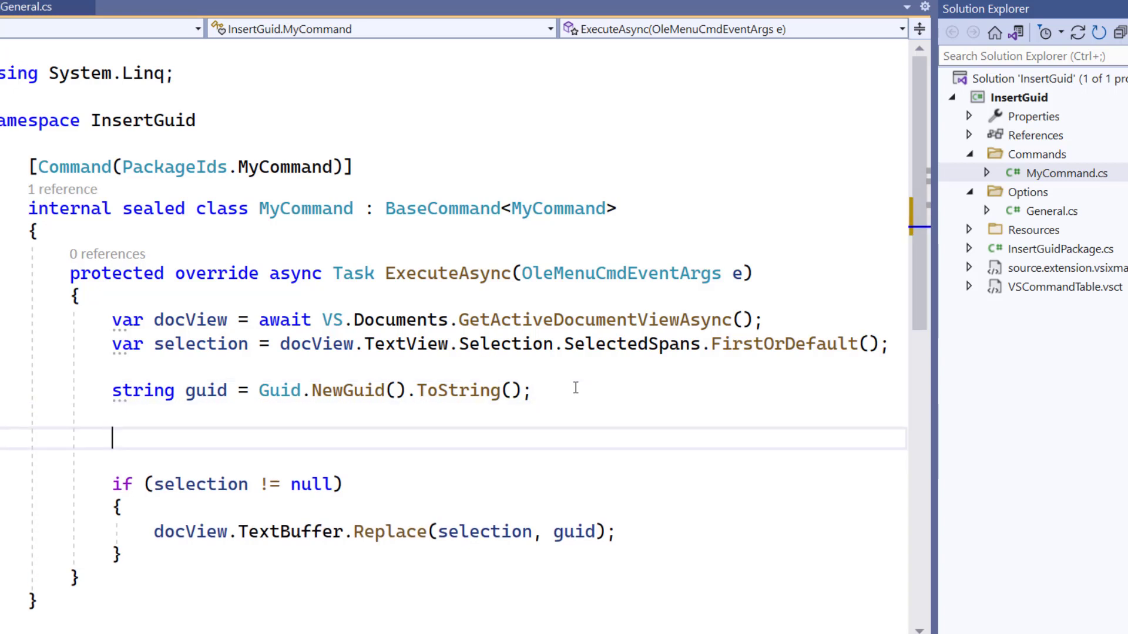
type("var")
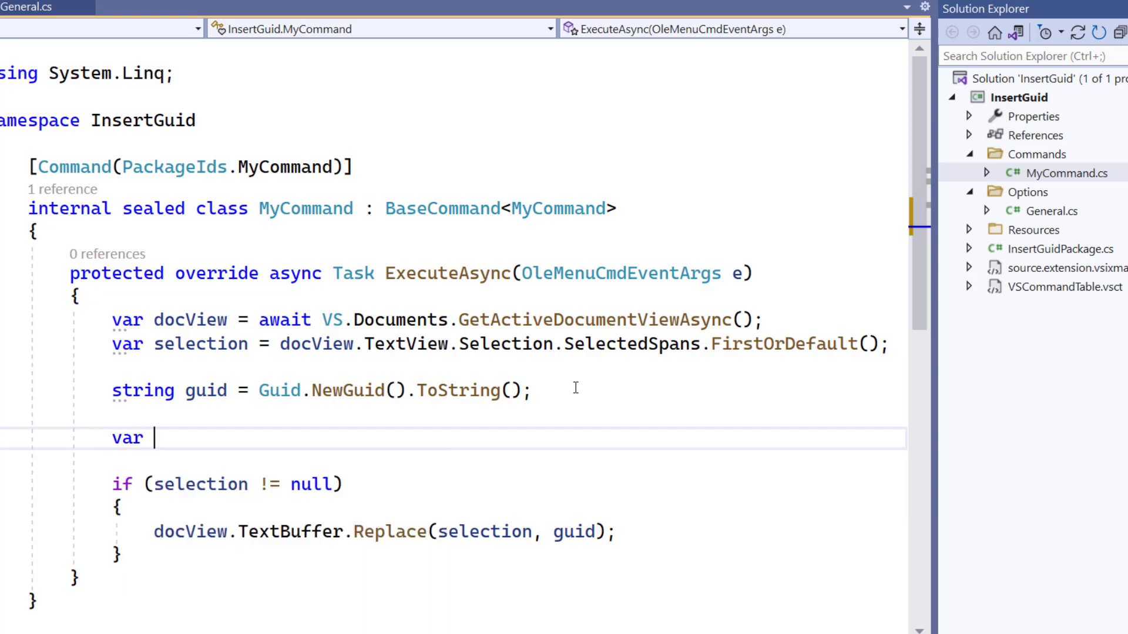
type("options =")
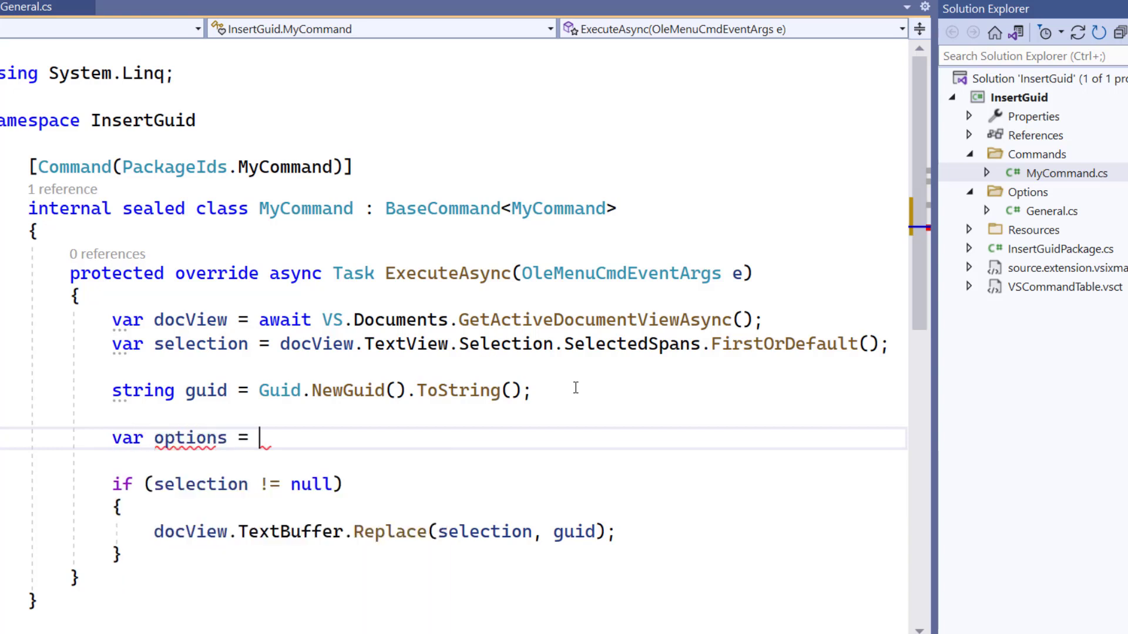
type("await ge")
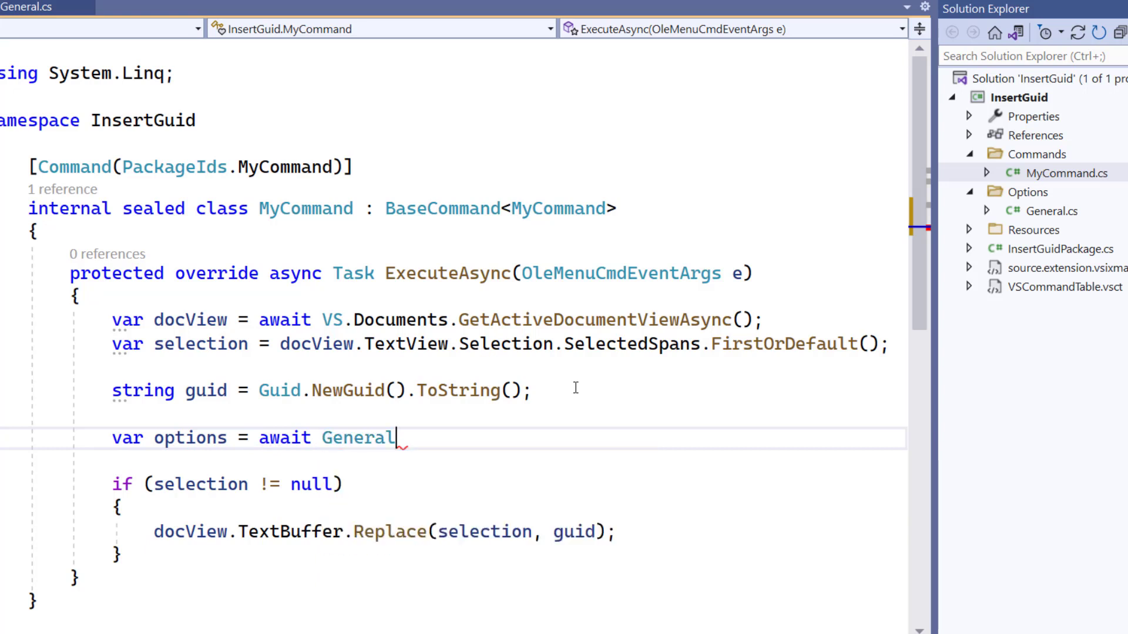
type(".g")
type("i")
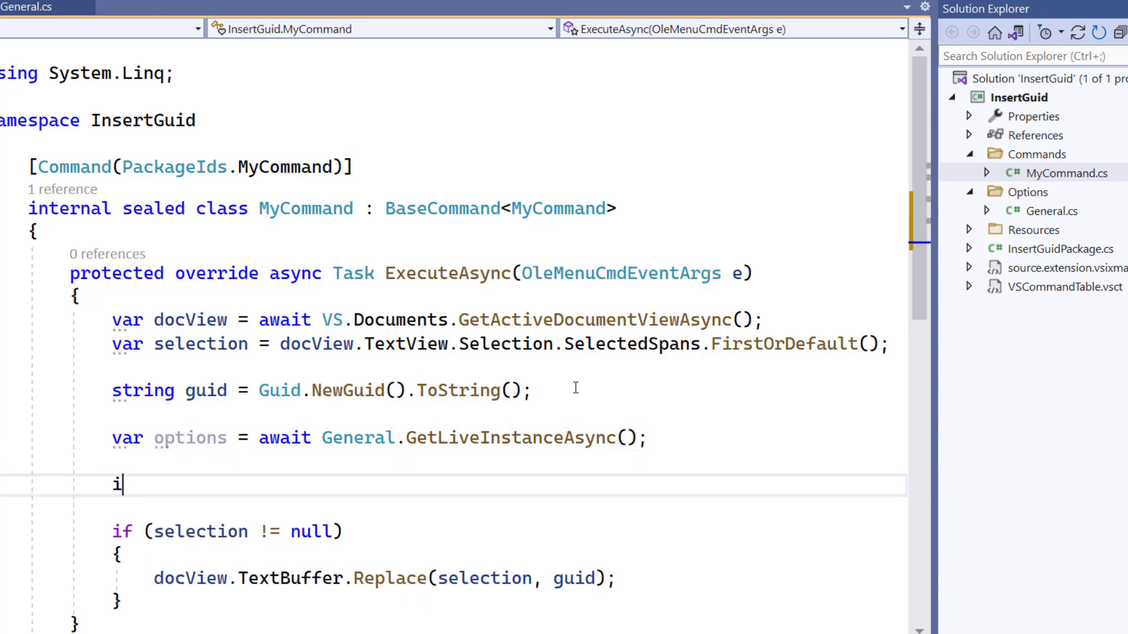
- Add 'if (options.UseUpperCase) { guid = guid.ToUpperInvariant(); }' to uppercase the GUID
type("f (options.UseUpperCase")
type("guid")
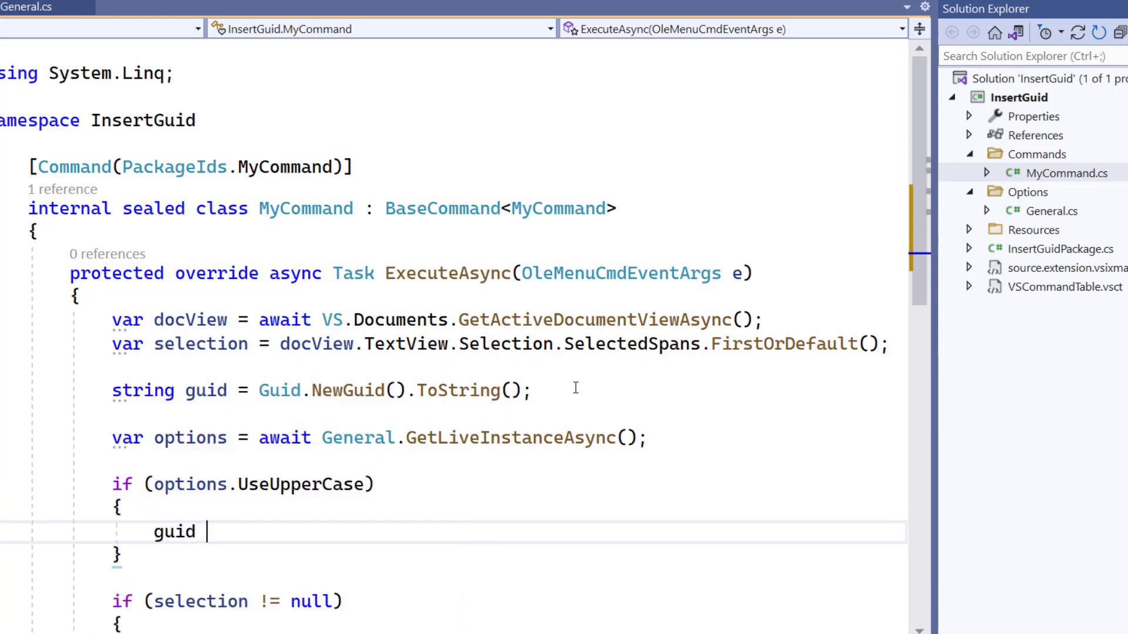
type("= guid.to")
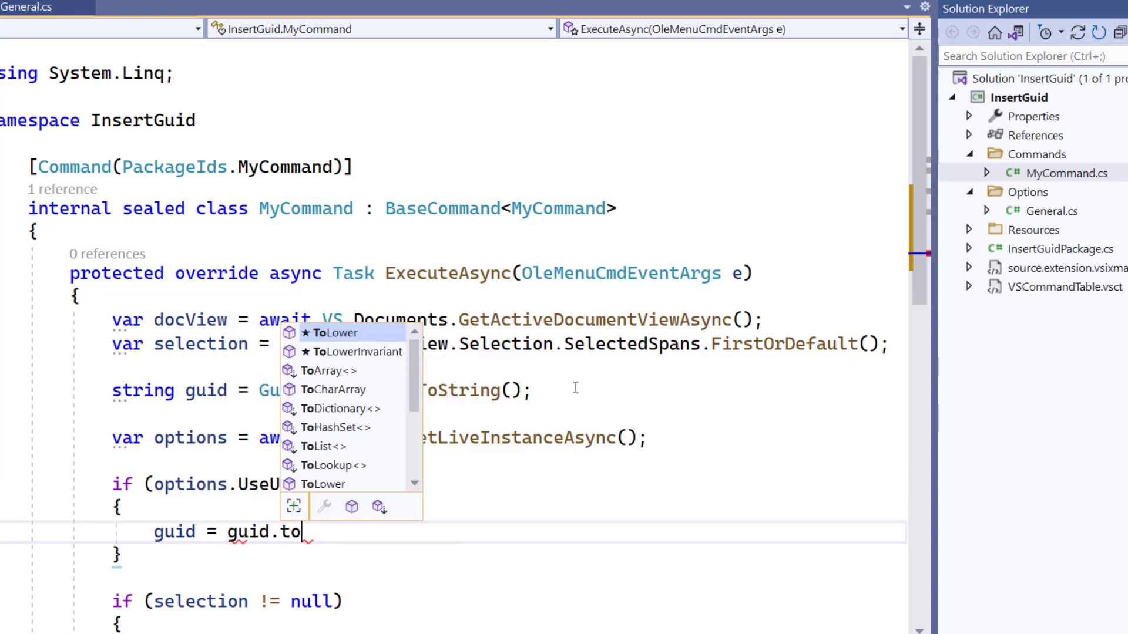
type("up")
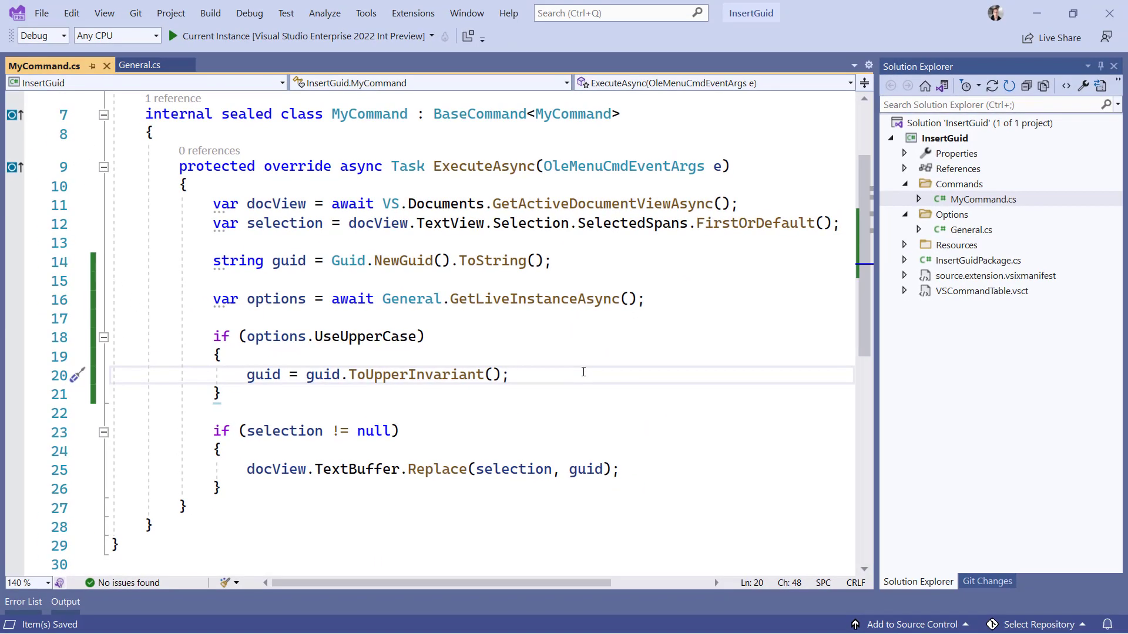
- Copy the commented ProvideOptionPage and ProvideProfile lines from General.cs and open InsertGuidPackage.cs
left_click(136, 65)
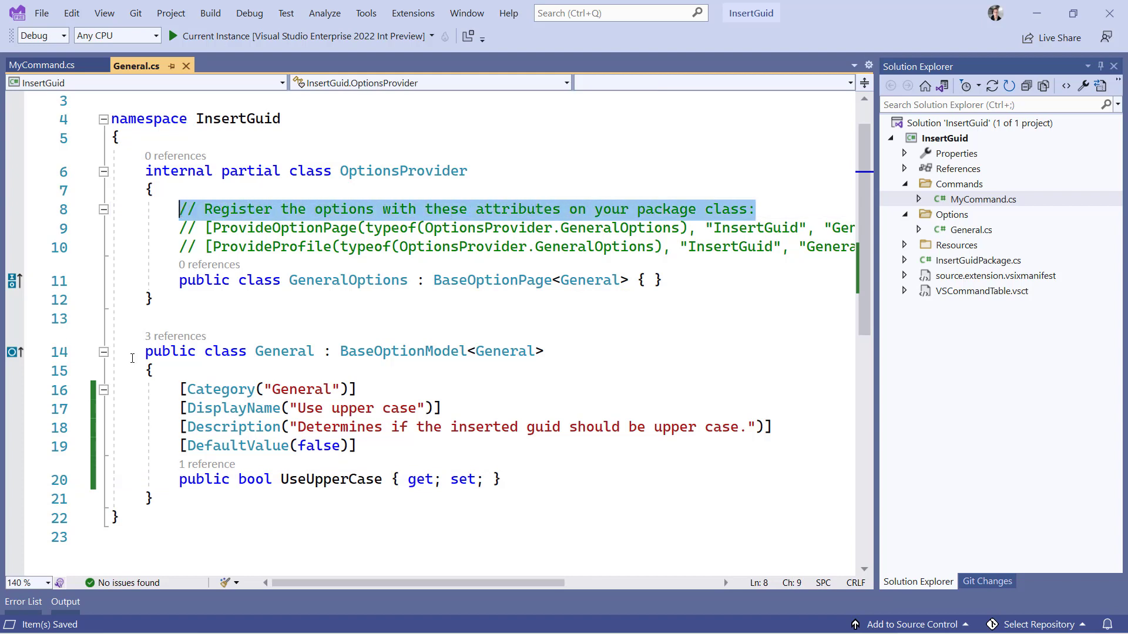
mouse_move(578, 359)
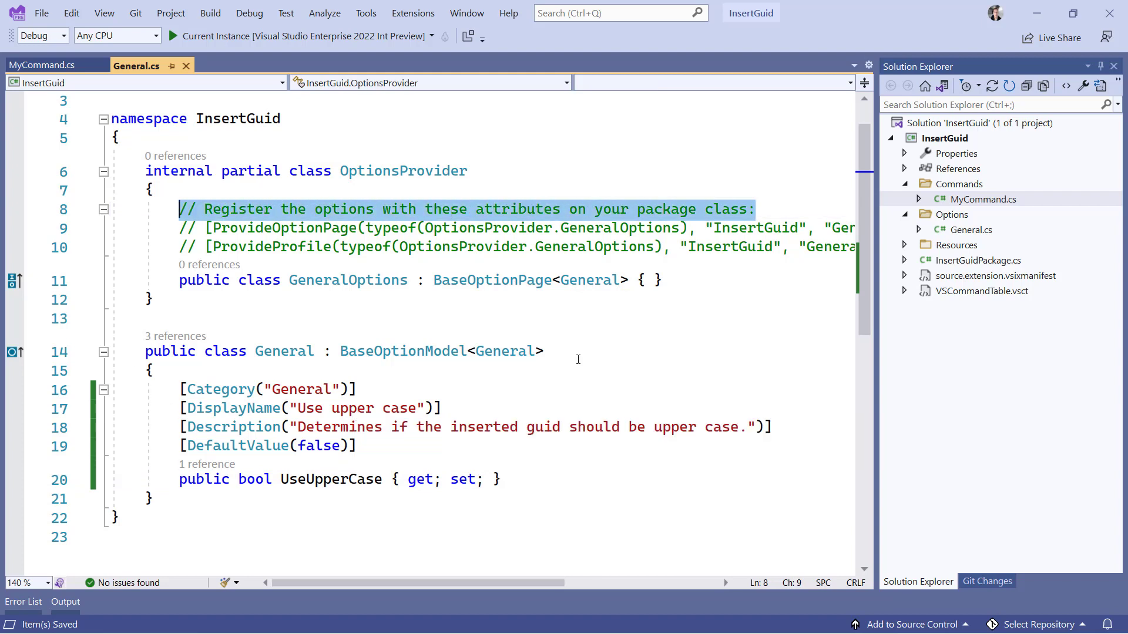
left_click(254, 228)
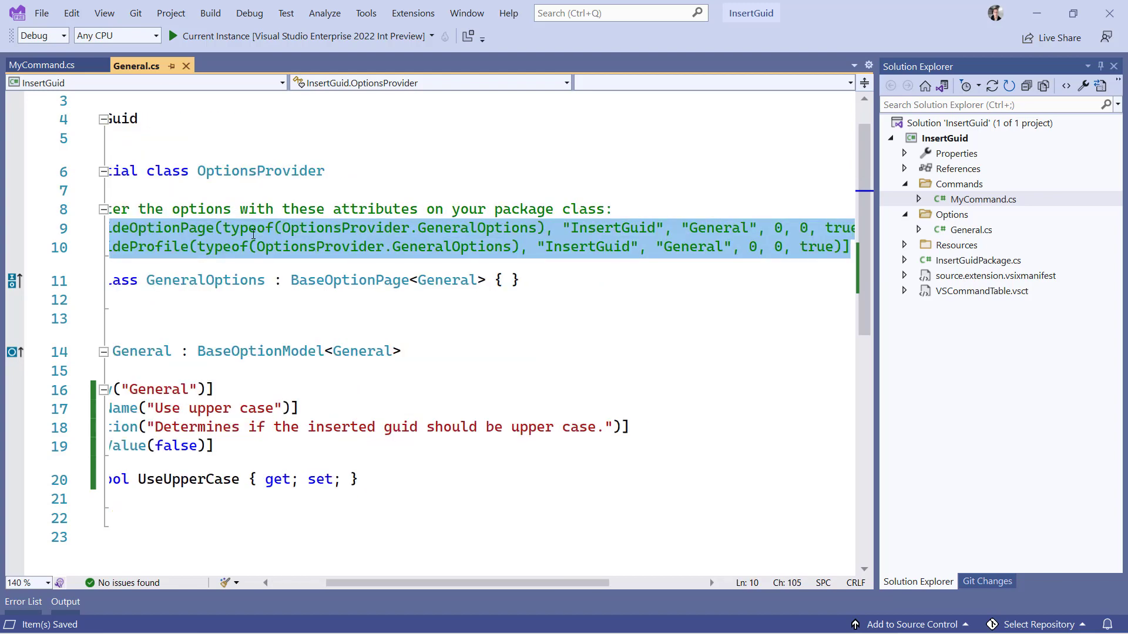
left_click(976, 261)
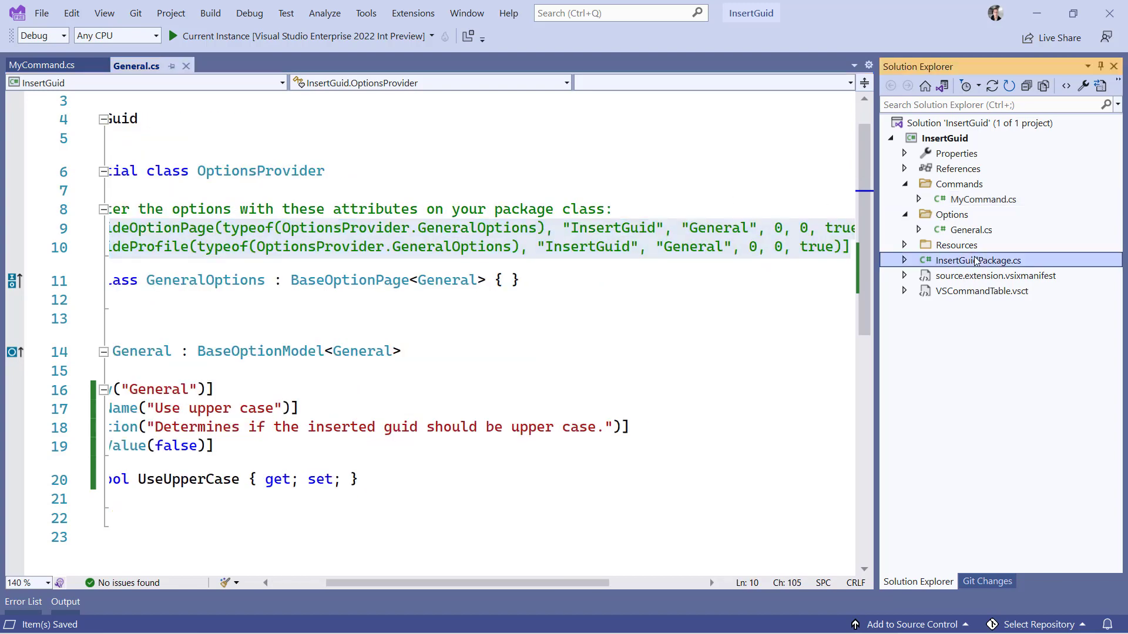
double_click(977, 260)
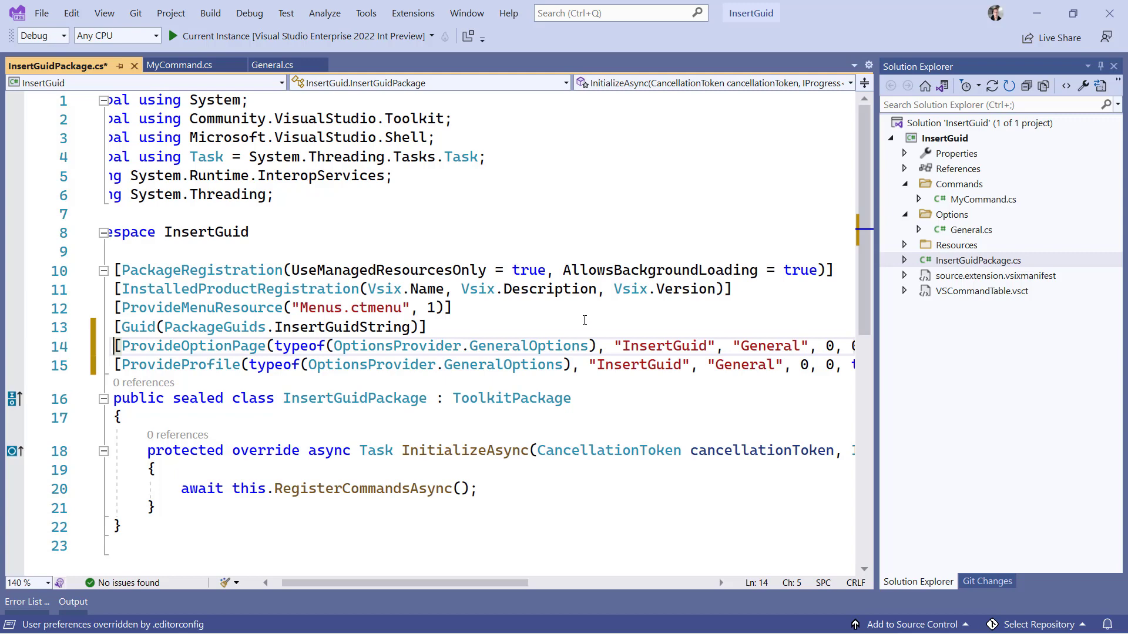
mouse_move(733, 402)
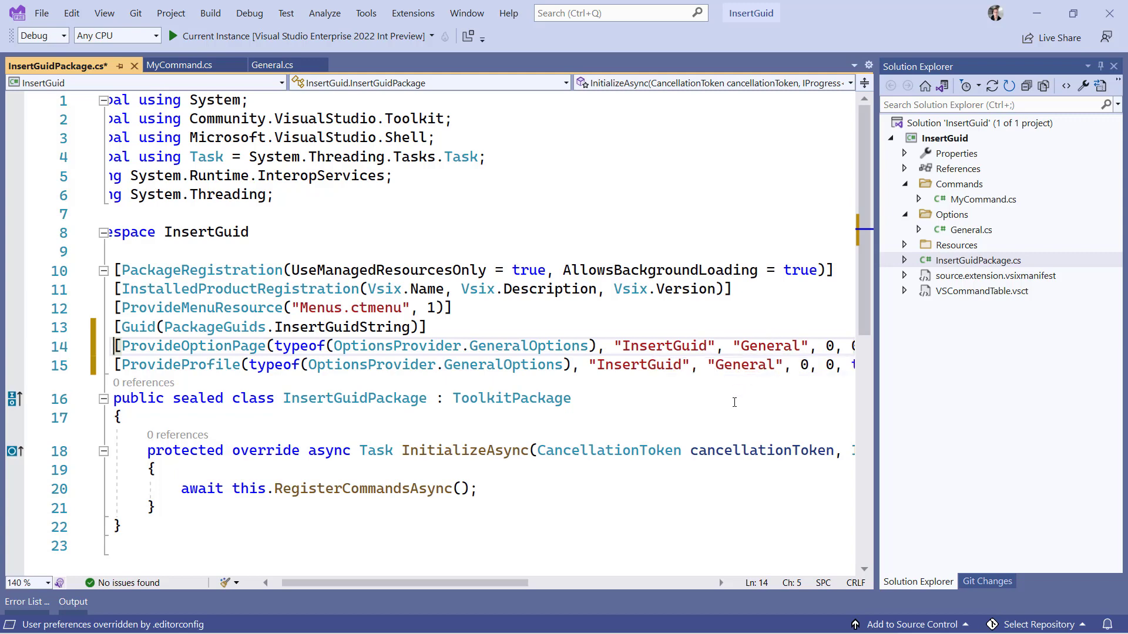
- Register the options page and profile on InsertGuidPackage titled "Insert Guid" and build the extension
scroll("right", 3)
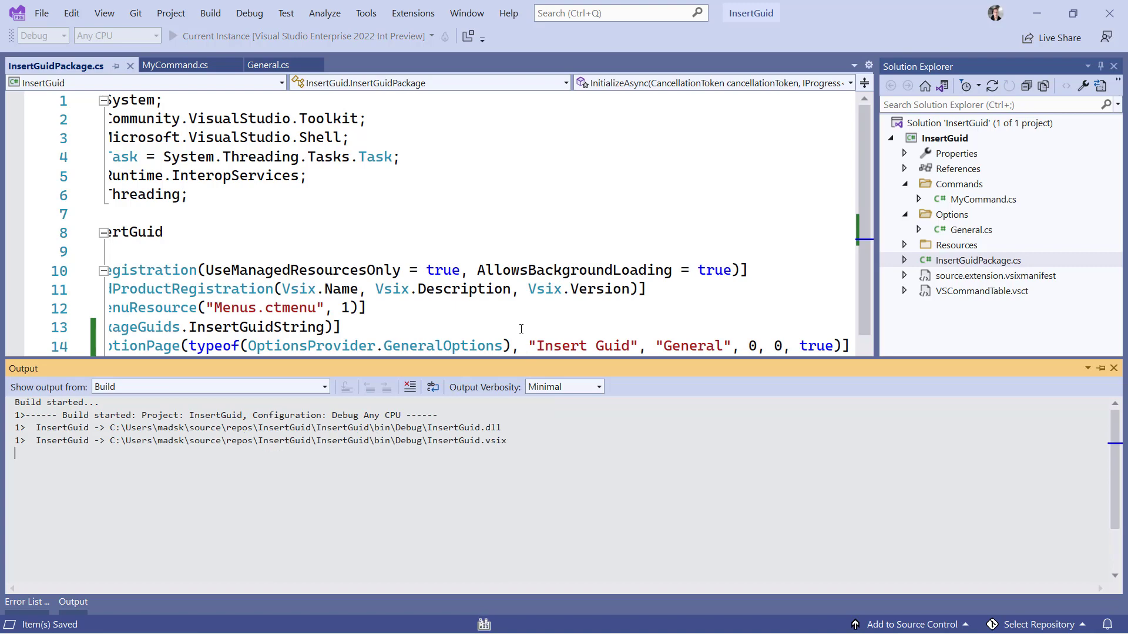
- Let the experimental Visual Studio instance start with ConsoleApp1 Program.cs open
left_click(172, 36)
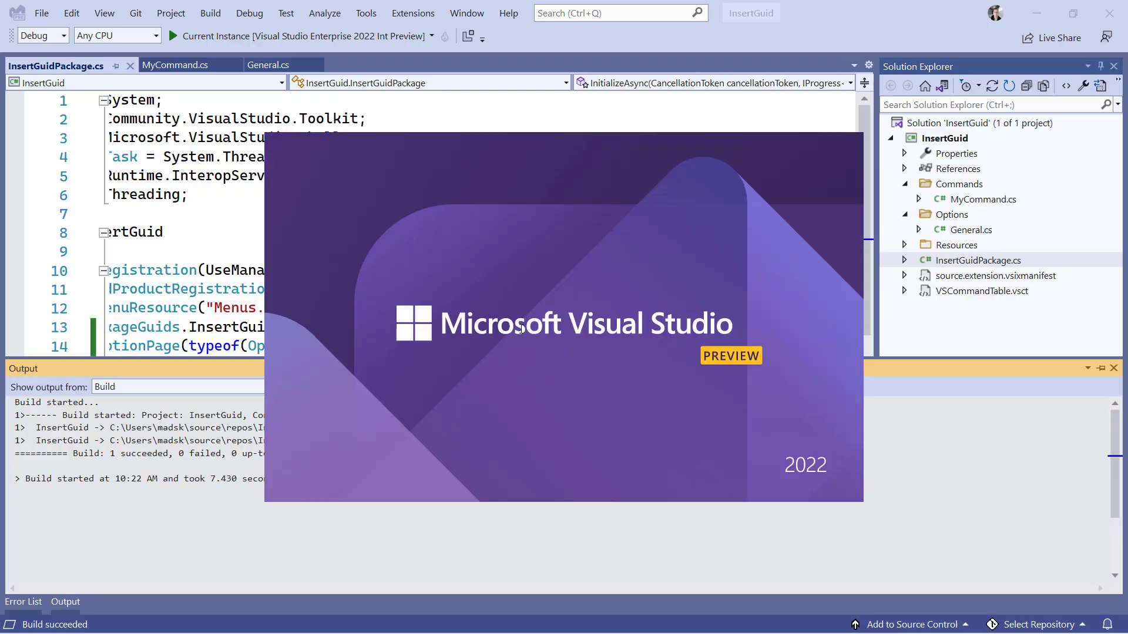
left_click(41, 13)
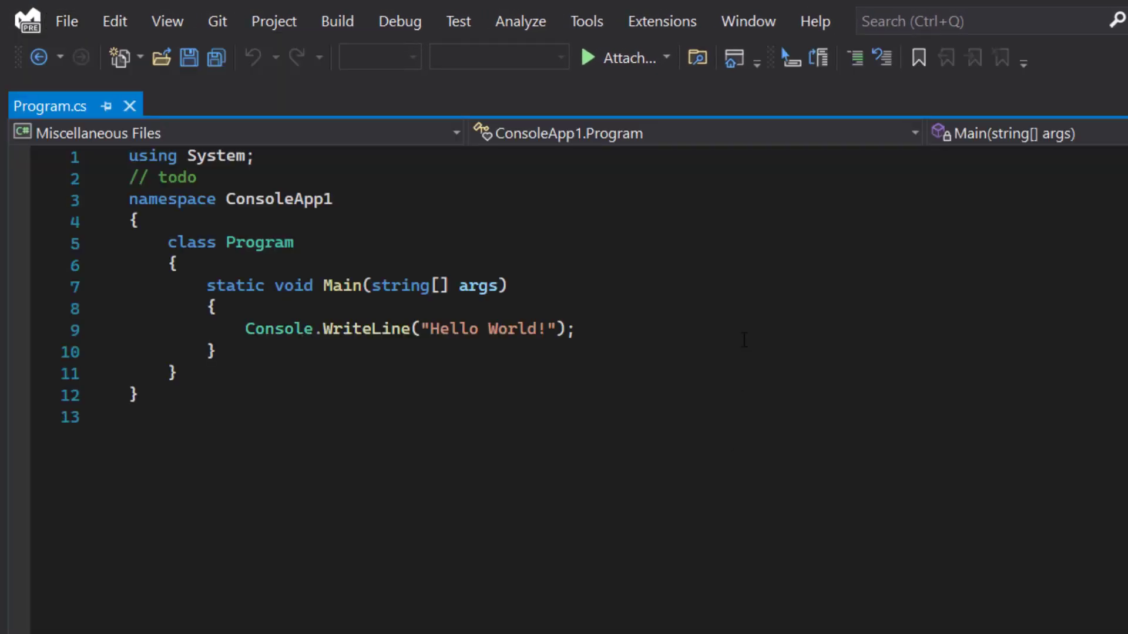
- Replace "Hello World!" with a lowercase GUID via Edit > Insert Guid
double_click(486, 329)
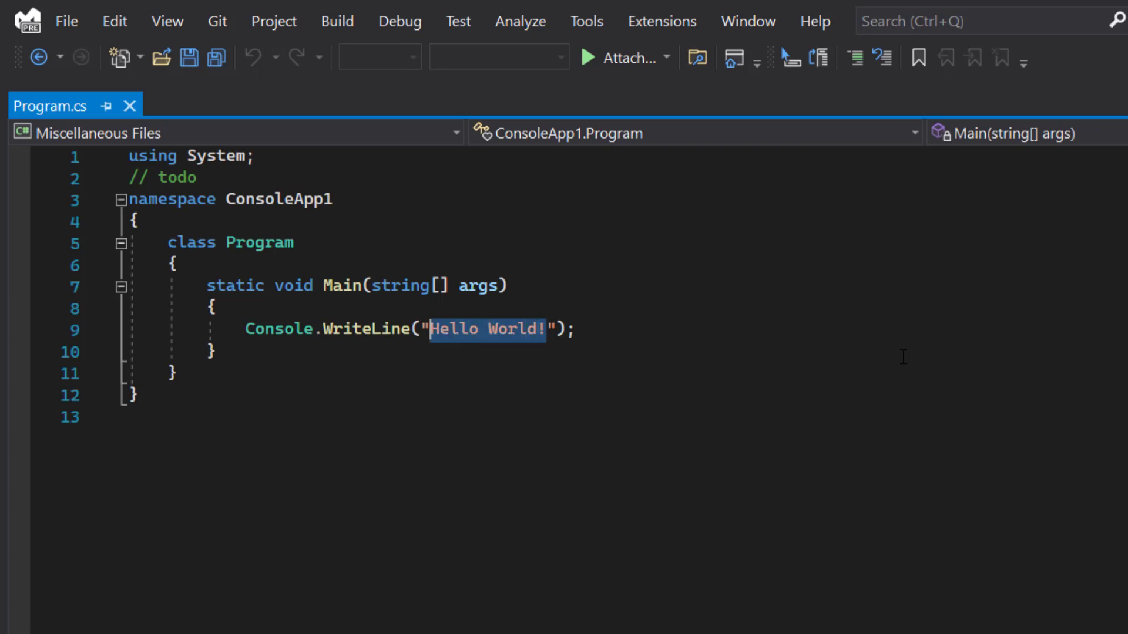
left_click(114, 21)
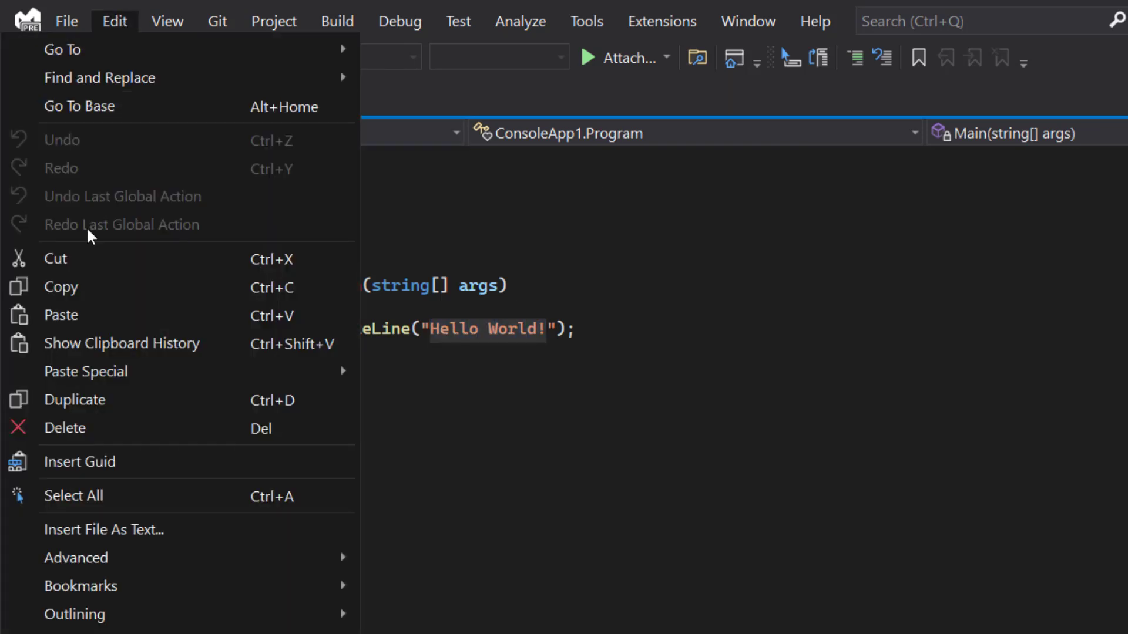
left_click(79, 460)
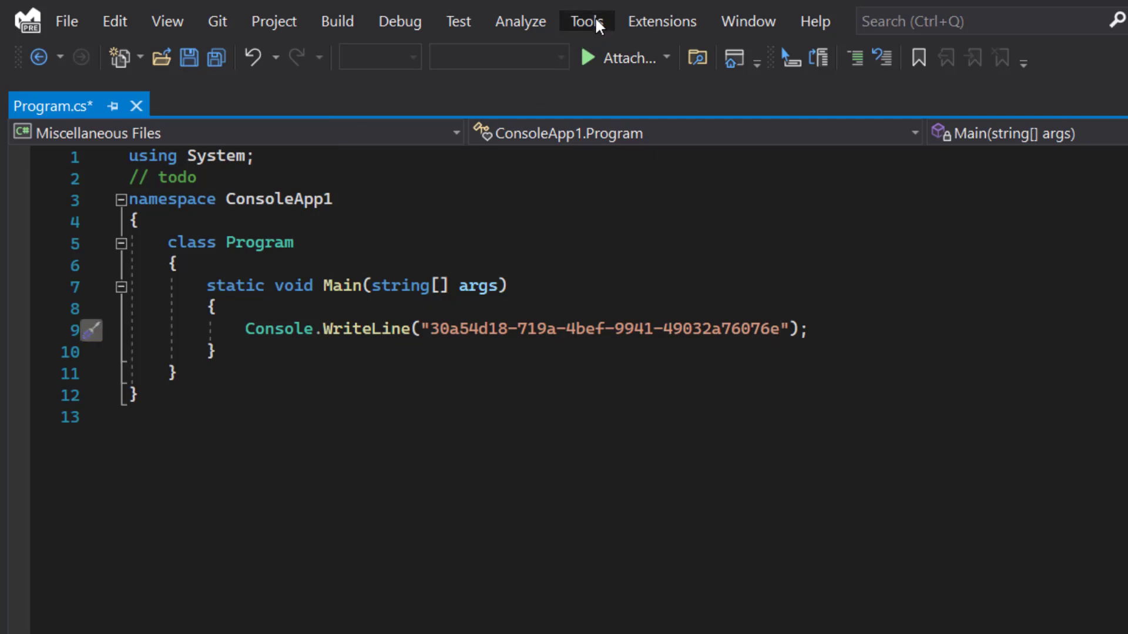
left_click(585, 21)
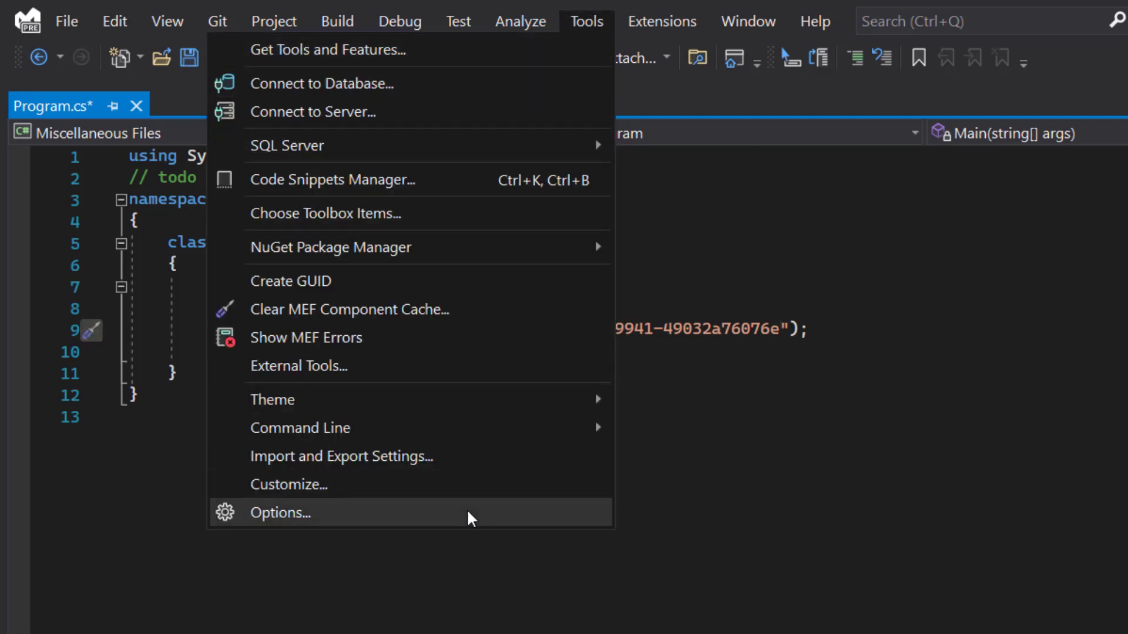
- In Tools > Options > Insert Guid > General, set Use upper case to True and confirm
left_click(280, 512)
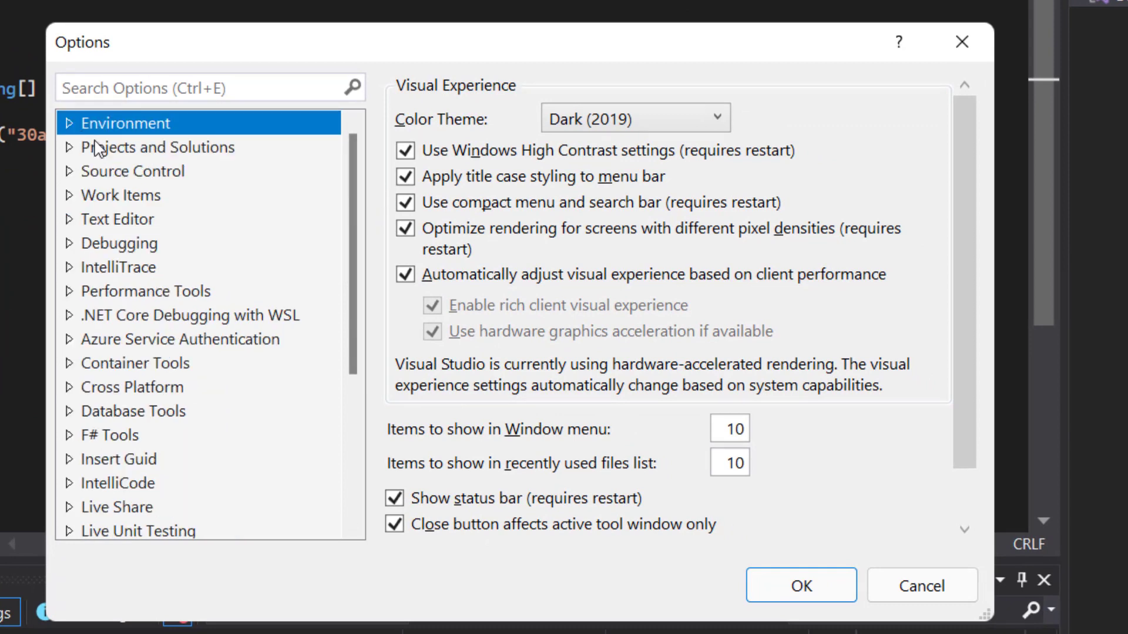
left_click(69, 459)
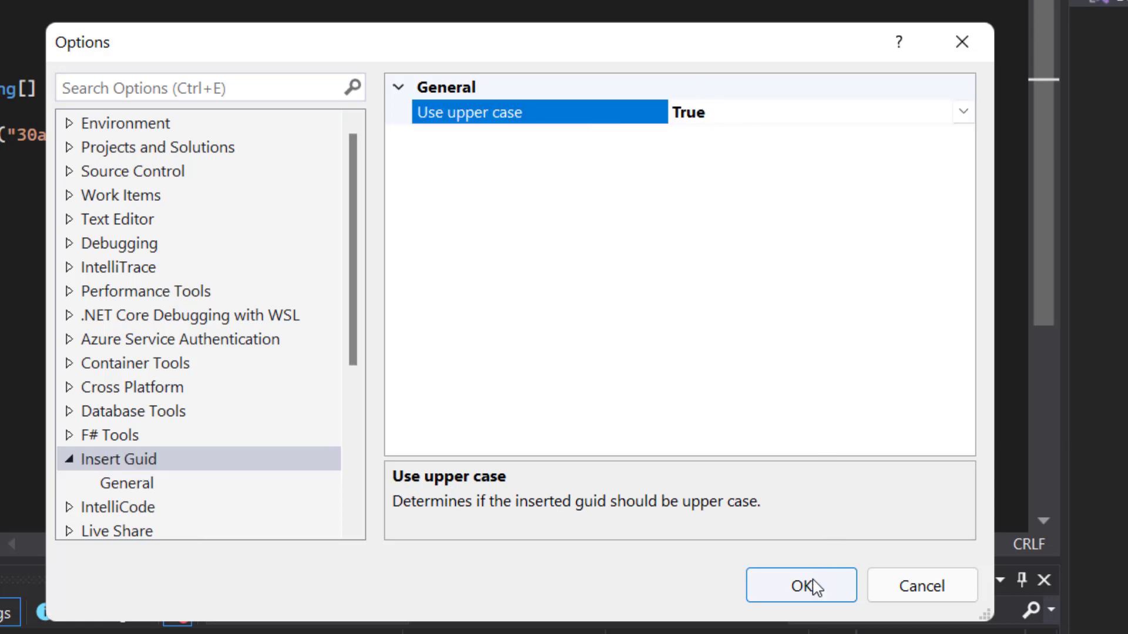
mouse_move(520, 517)
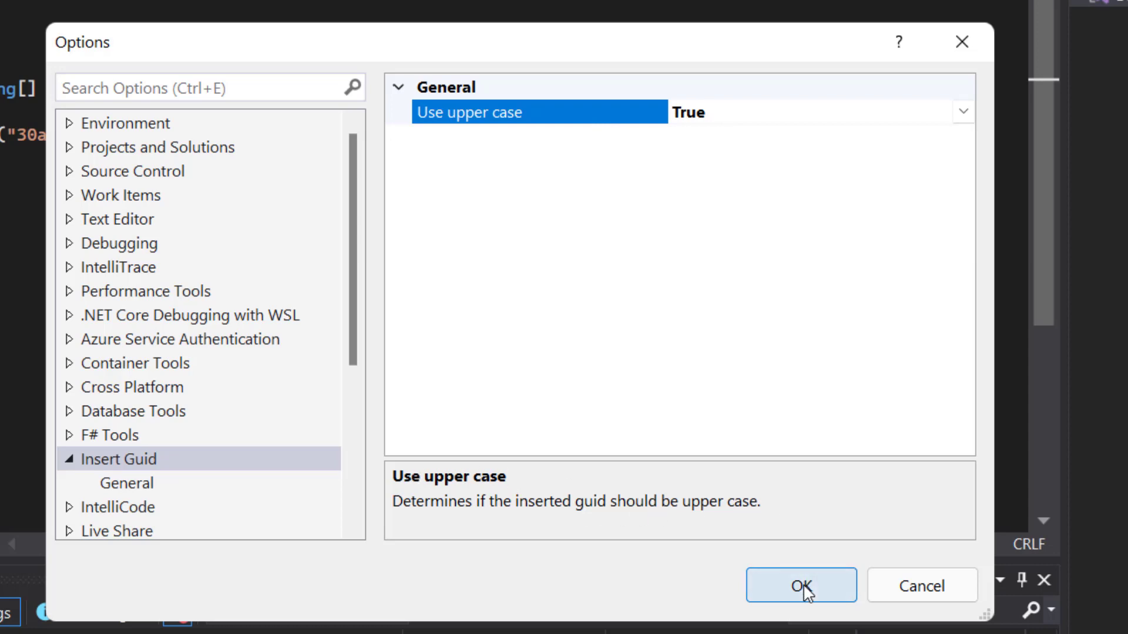
left_click(800, 585)
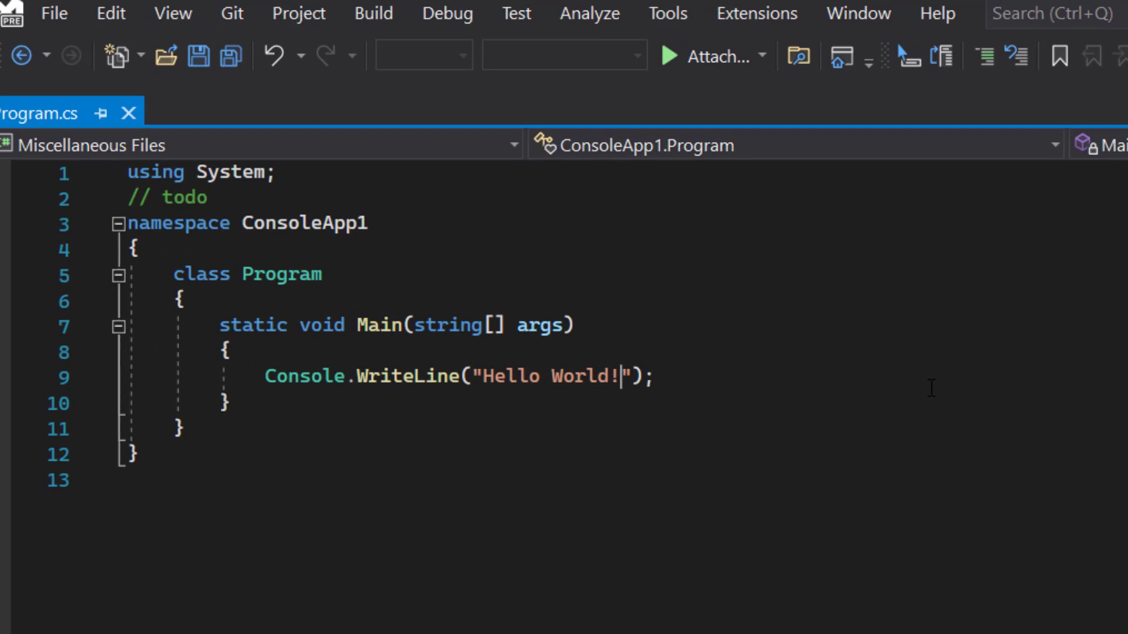
- Replace "Hello World!" with an Insert Guid GUID that now appears in upper case
double_click(546, 376)
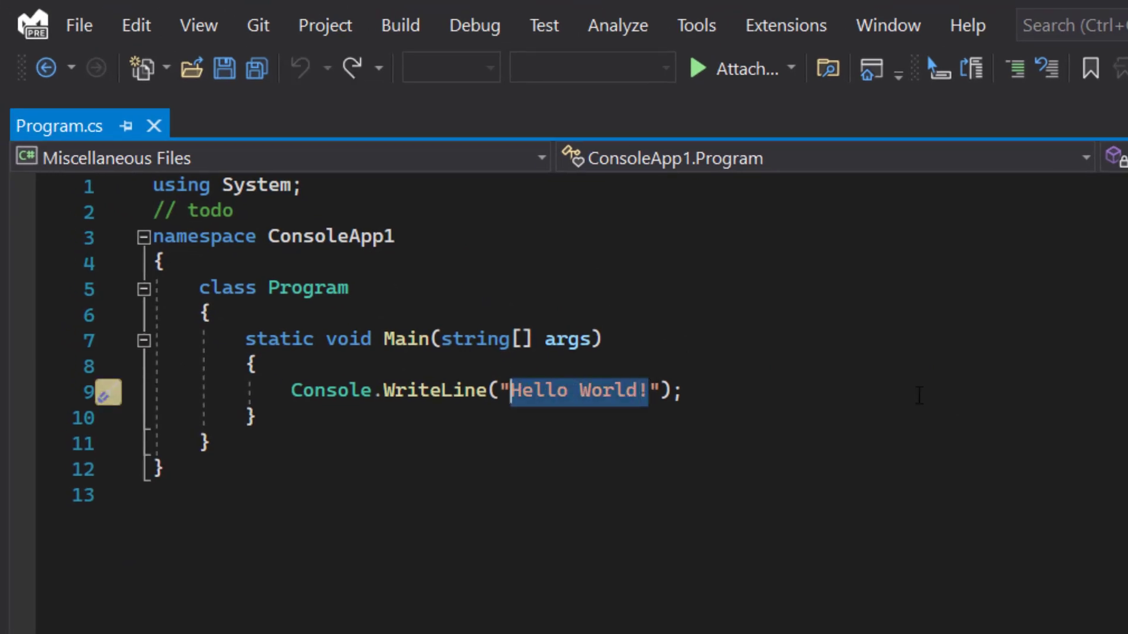
left_click(135, 25)
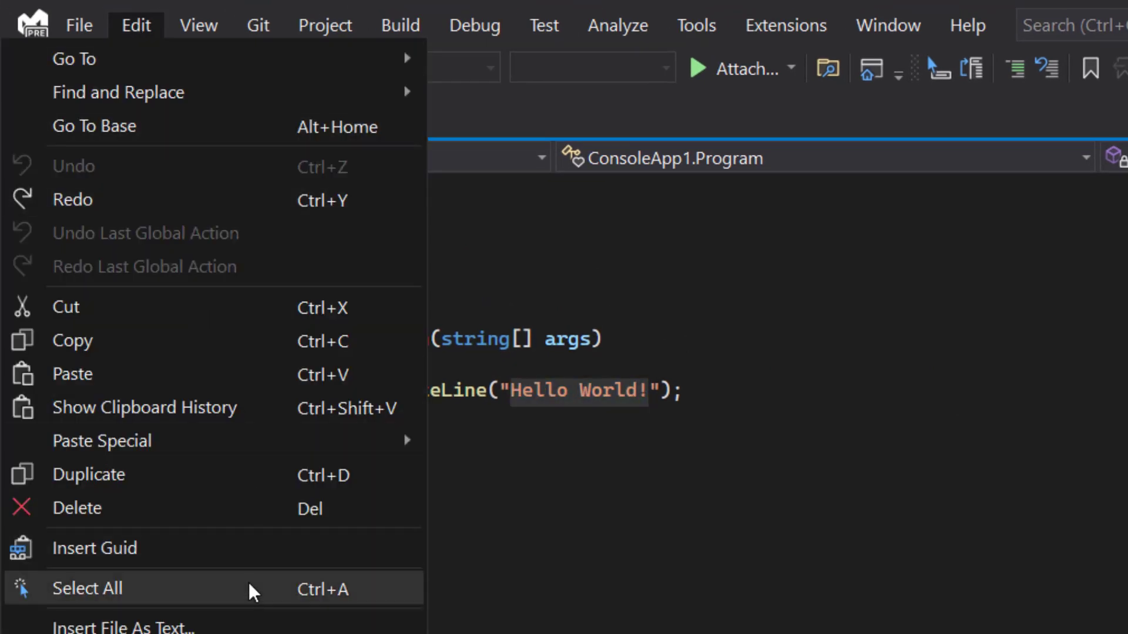
left_click(94, 547)
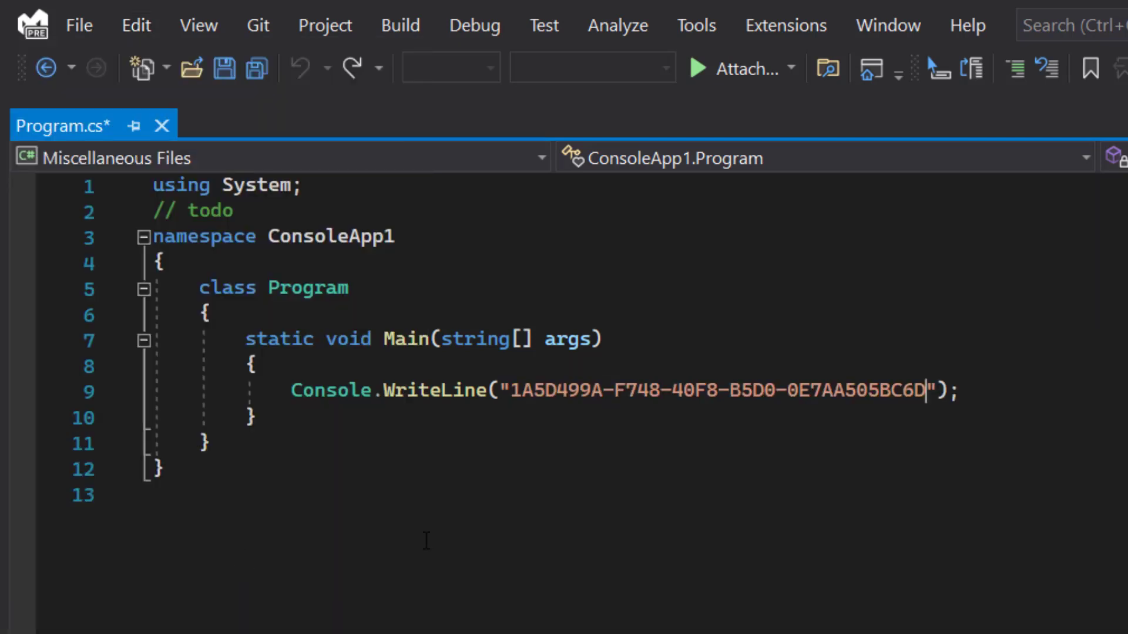